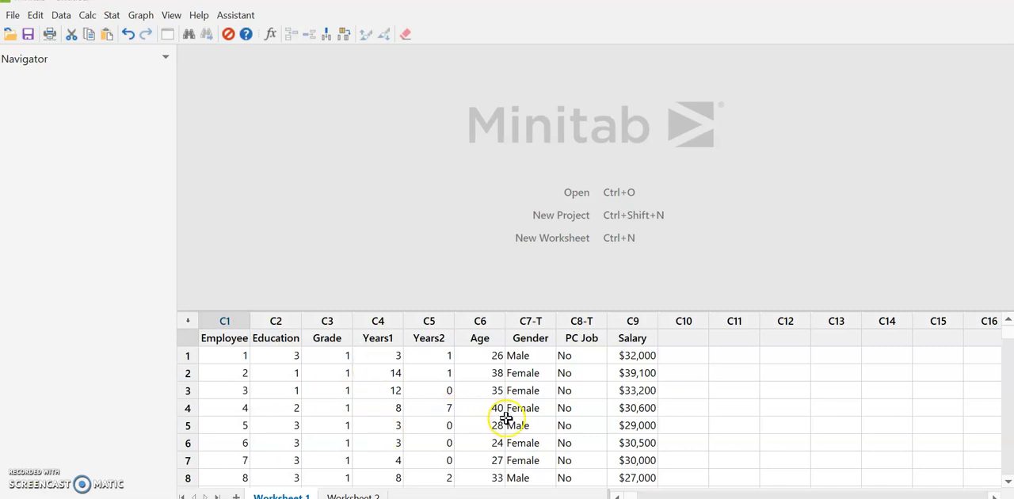
mouse_move(626, 456)
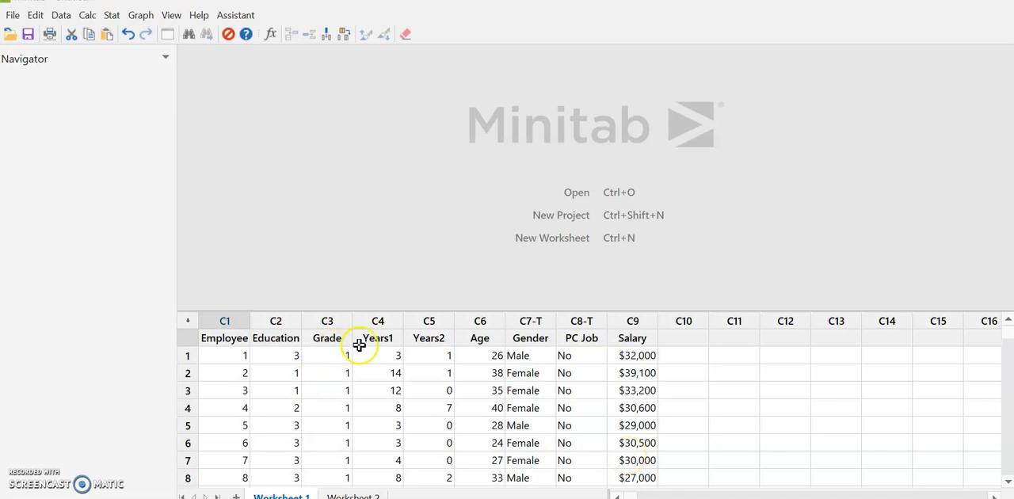
mouse_move(542, 352)
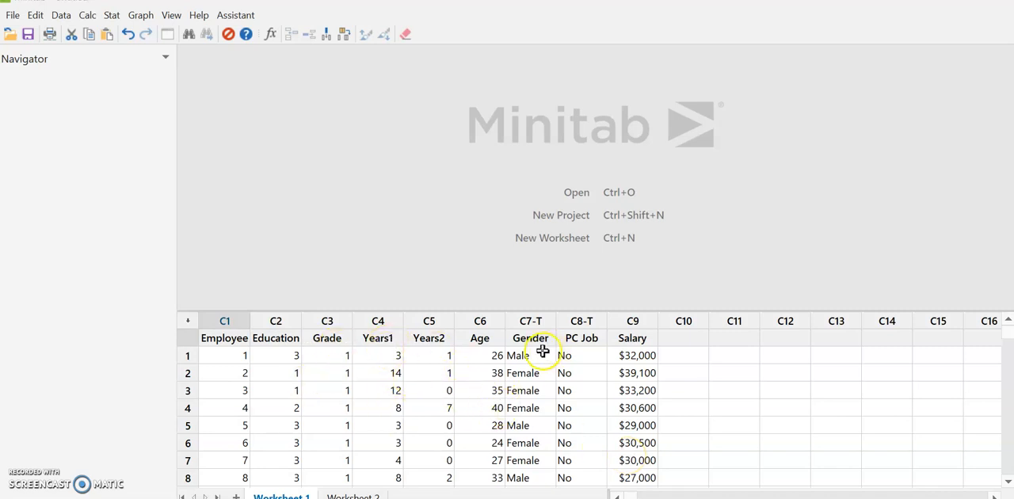
mouse_move(637, 372)
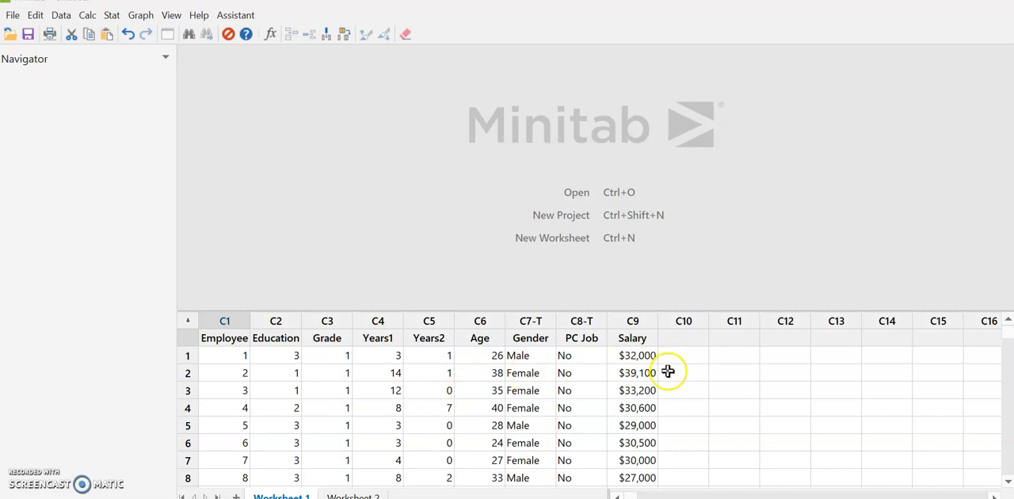
mouse_move(663, 383)
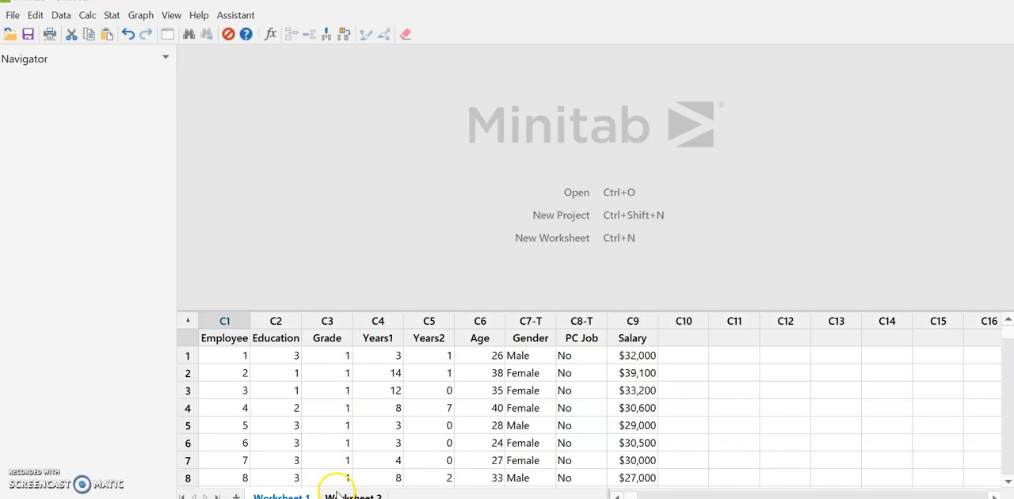
Step: Glance at the female/male salaries sheet, then return to the employee data sheet
left_click(352, 498)
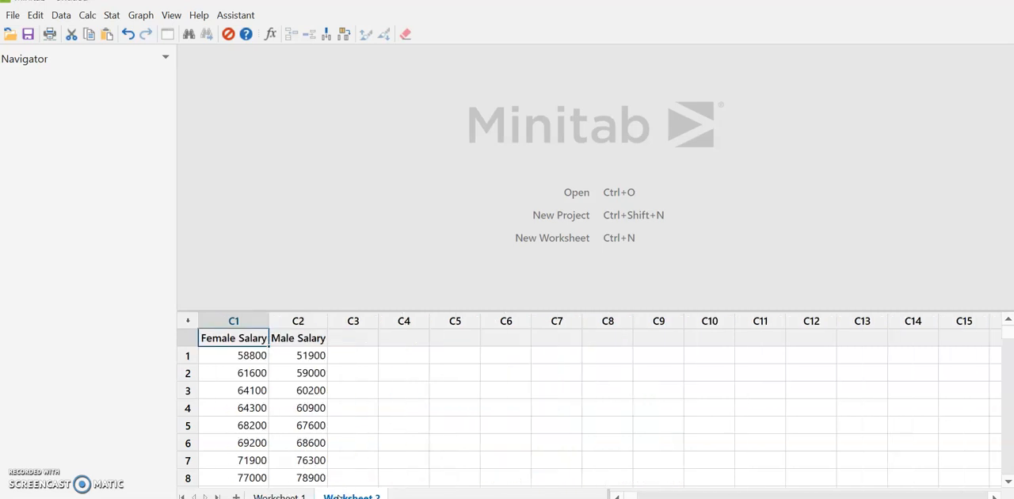
left_click(279, 497)
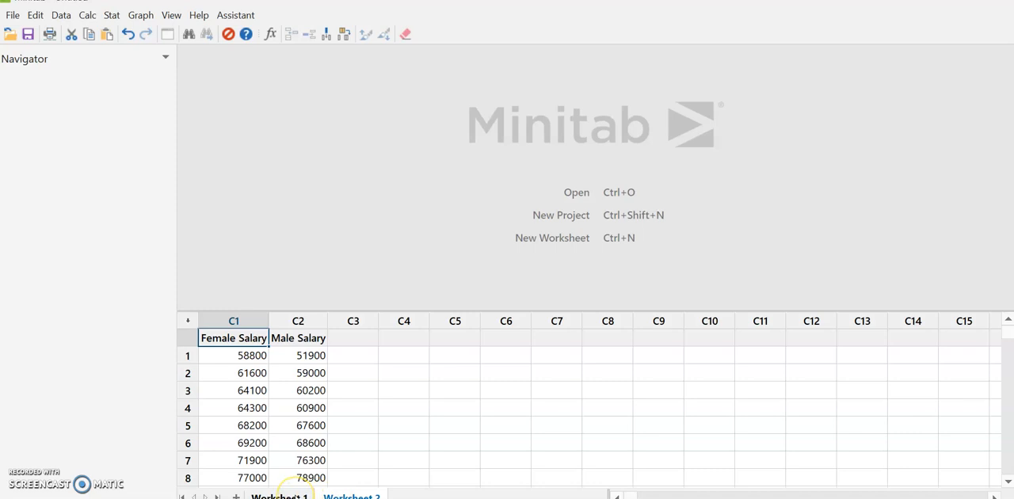
left_click(279, 497)
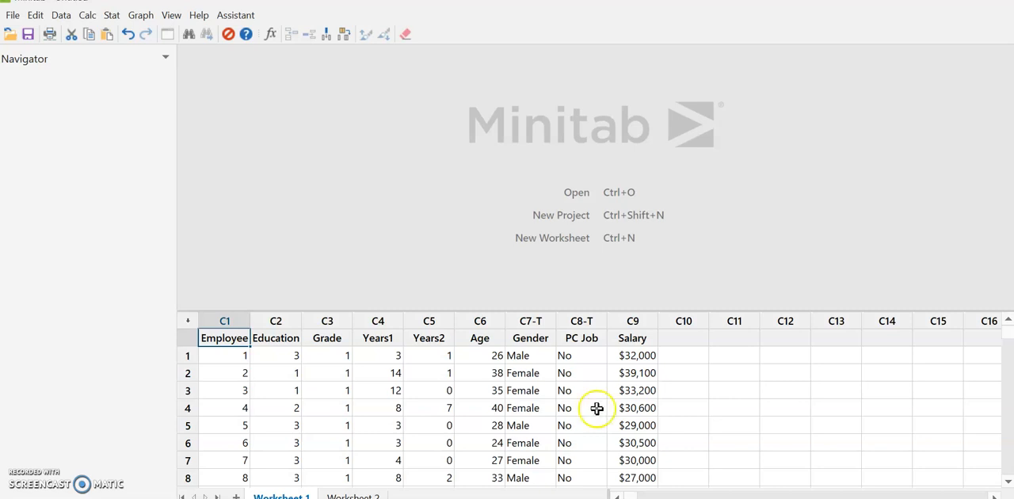
mouse_move(647, 447)
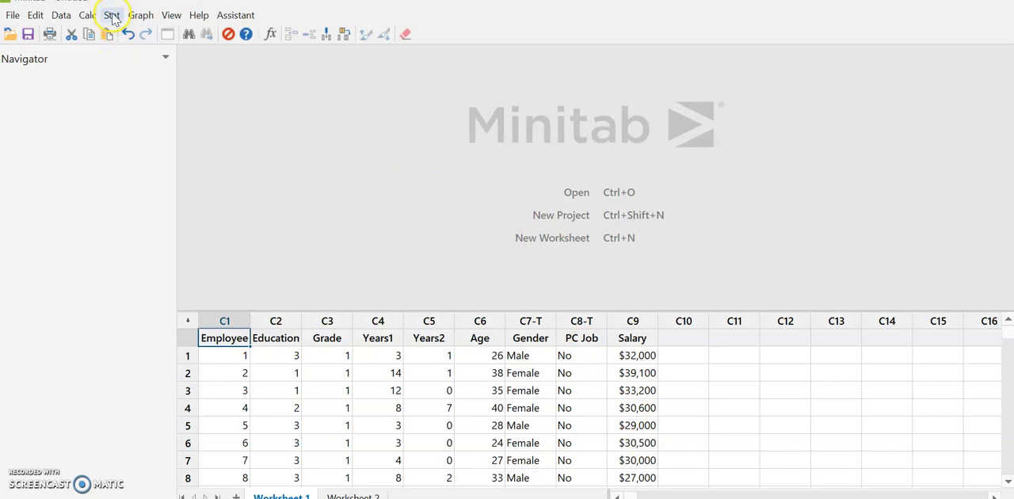
Step: Start a 1-Sample t analysis from Stat > Basic Statistics
left_click(111, 14)
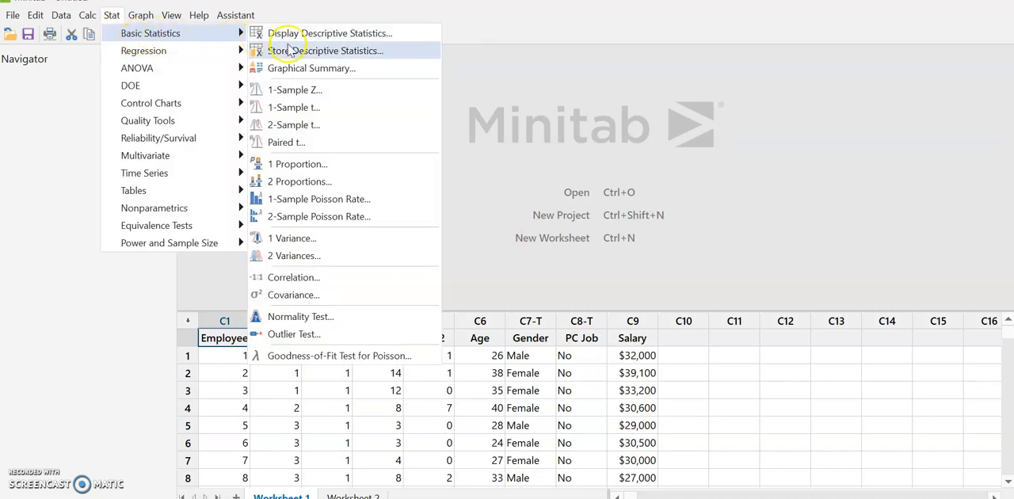
mouse_move(325, 238)
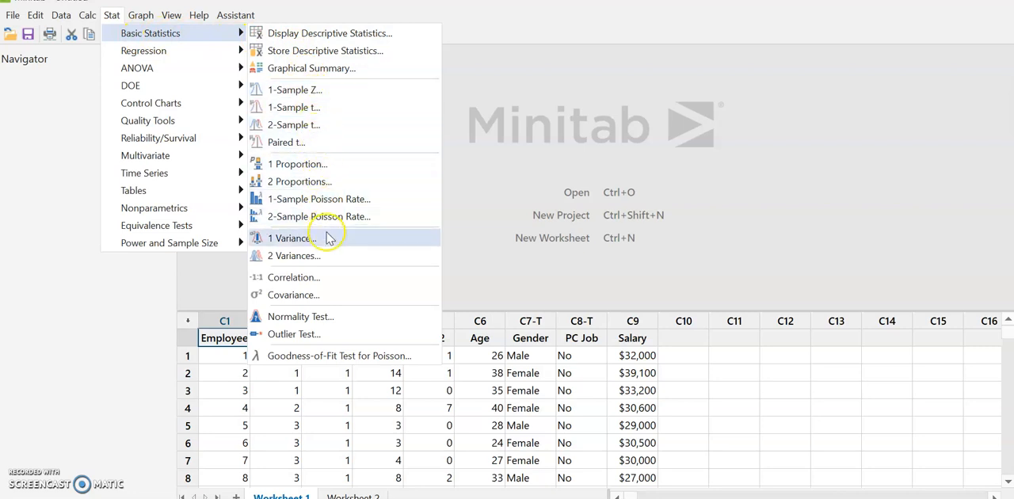
mouse_move(333, 88)
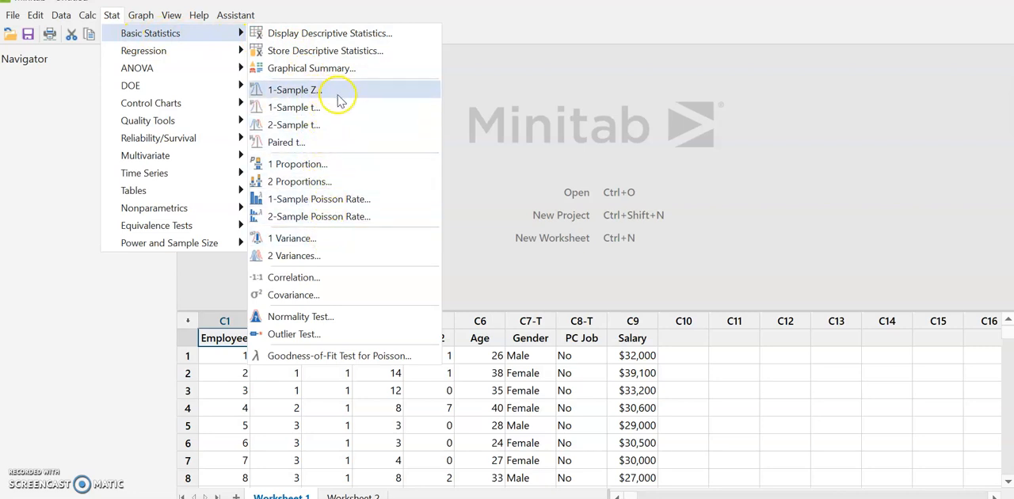
mouse_move(295, 88)
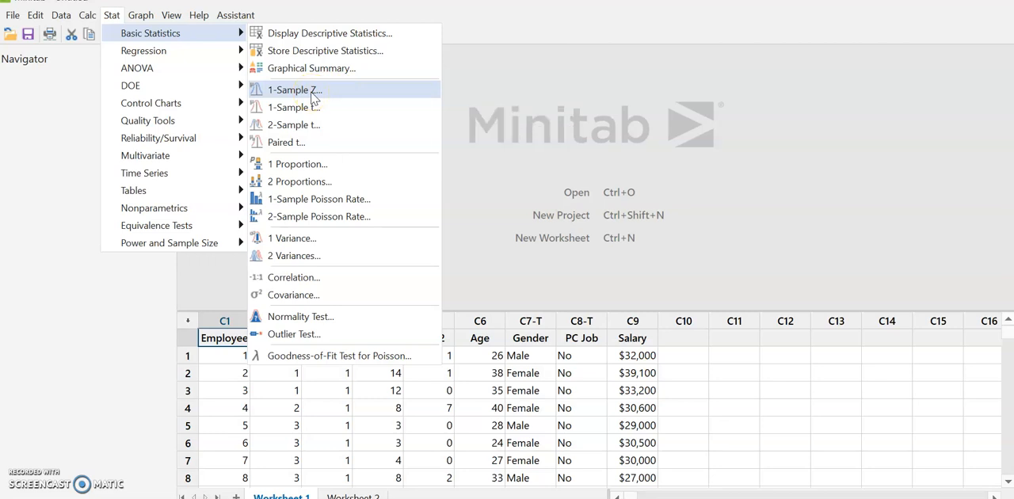
mouse_move(293, 108)
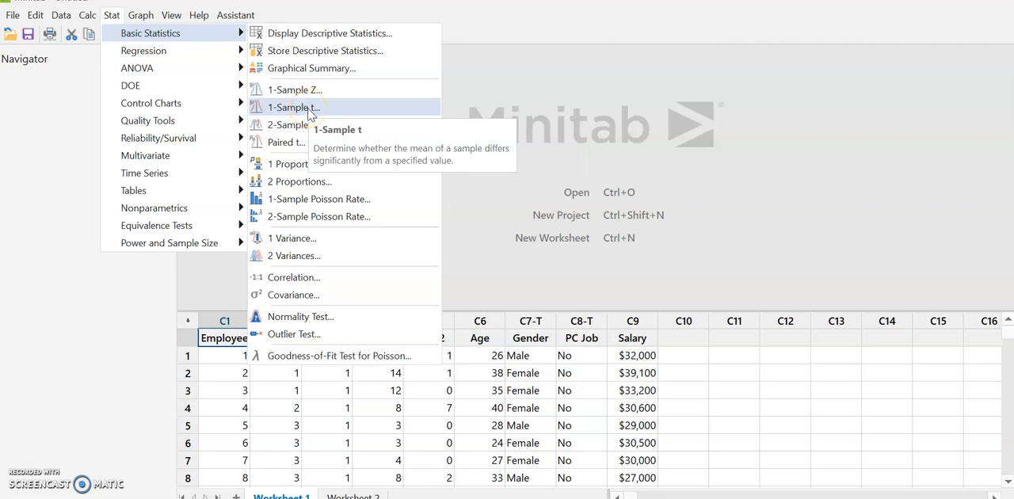
left_click(293, 108)
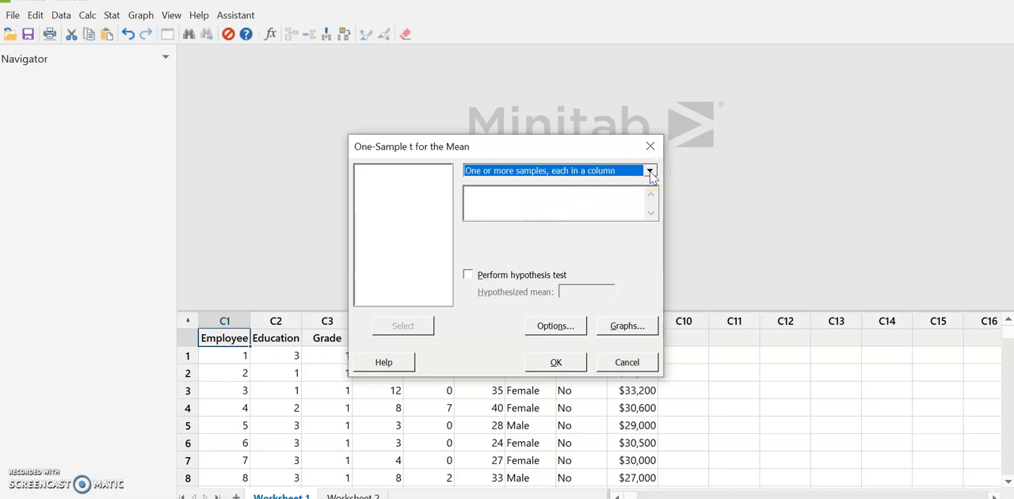
Step: Run one-sample t on Salary with samples in columns, giving a 95% CI for the mean
left_click(650, 171)
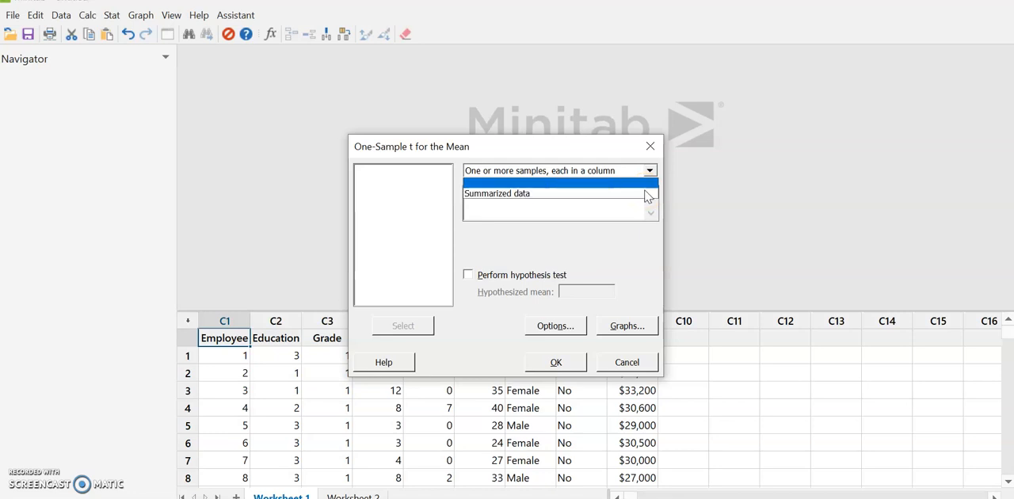
left_click(561, 171)
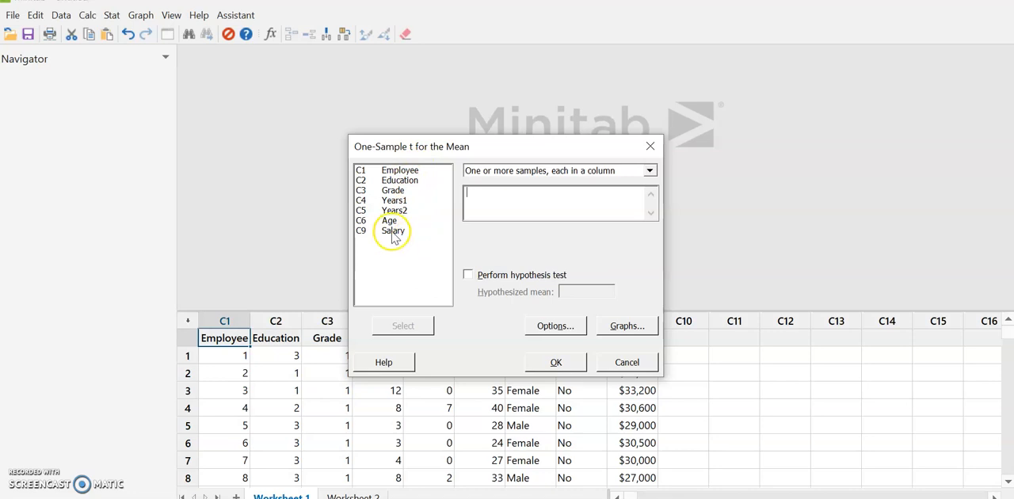
left_click(403, 327)
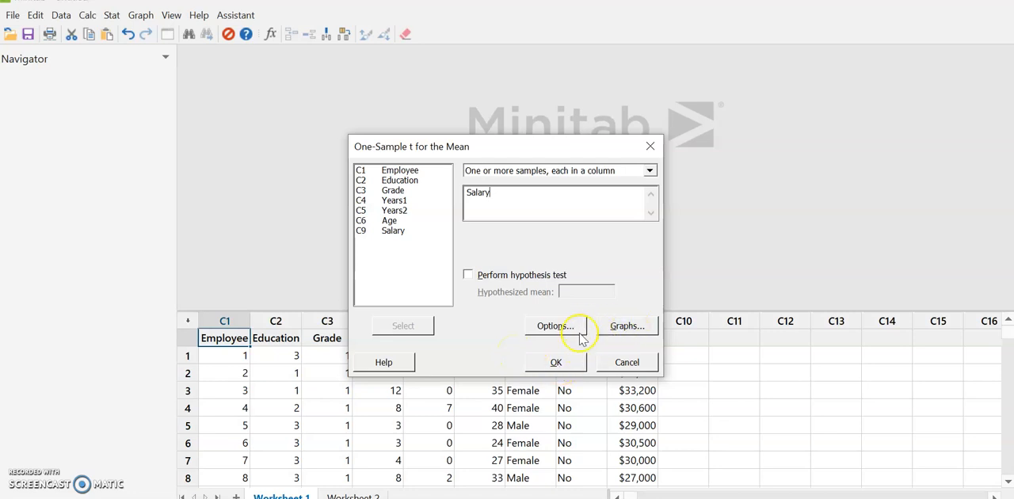
left_click(626, 361)
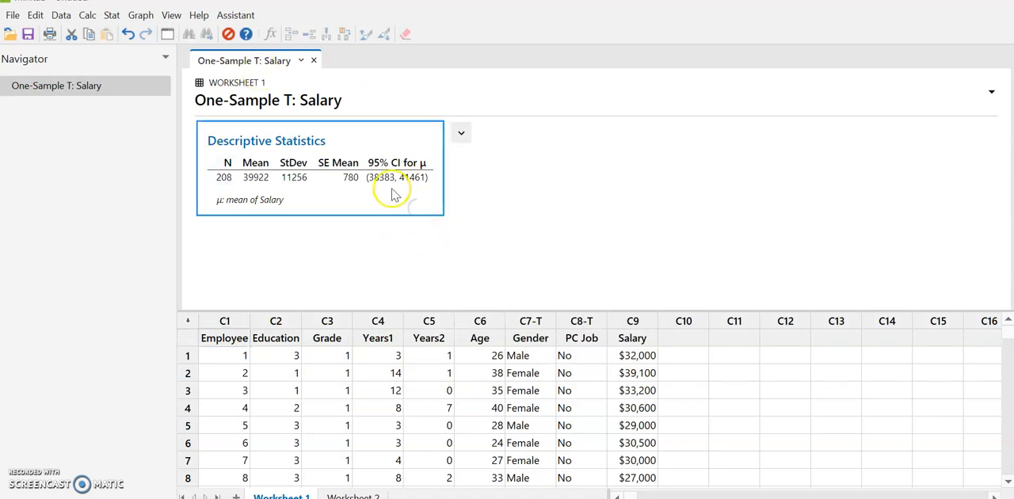
mouse_move(415, 190)
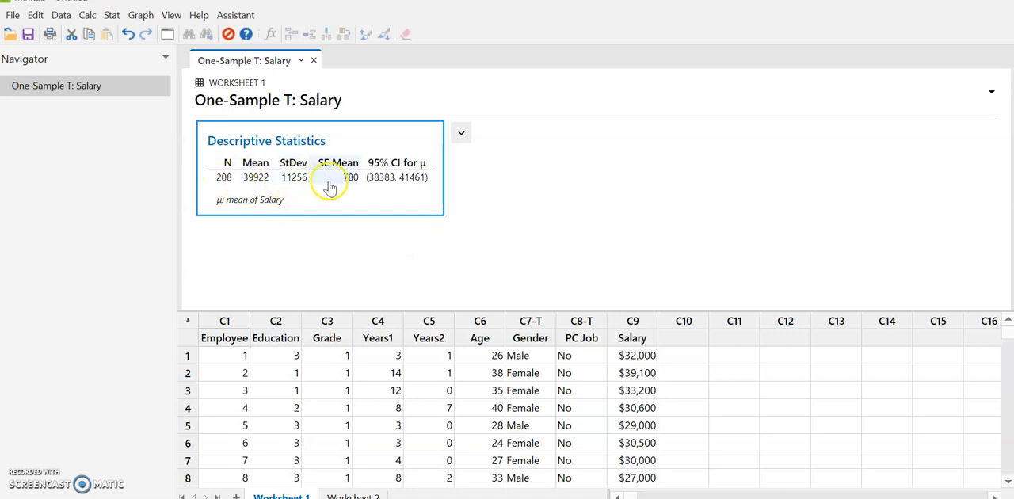
mouse_move(379, 177)
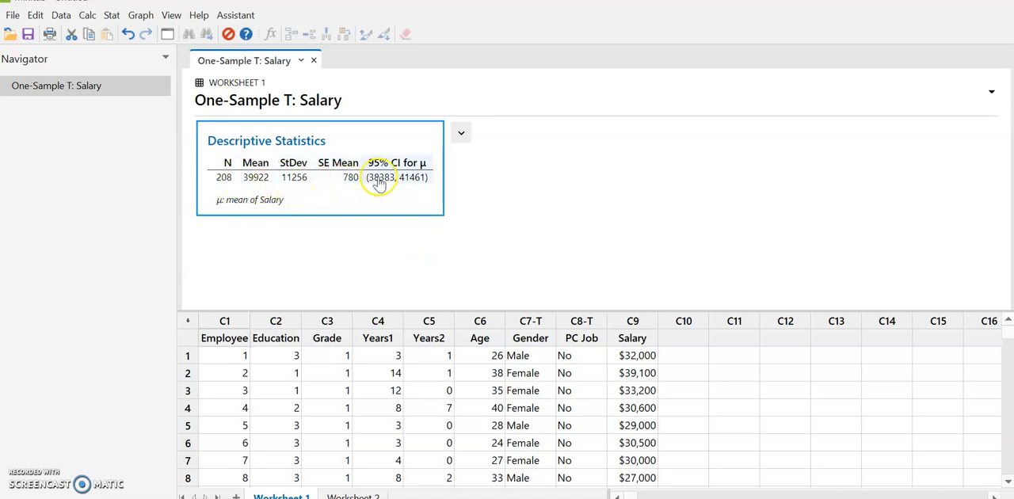
mouse_move(409, 187)
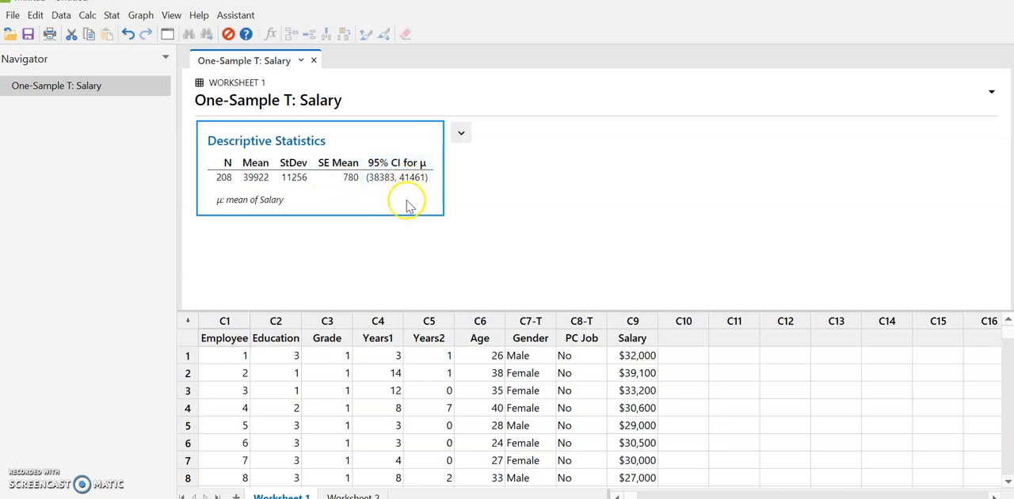
mouse_move(510, 267)
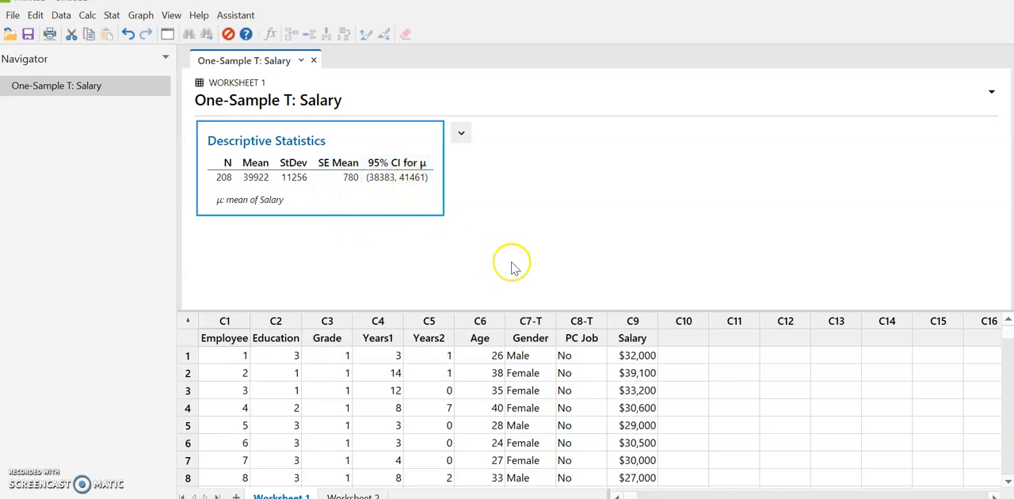
mouse_move(538, 271)
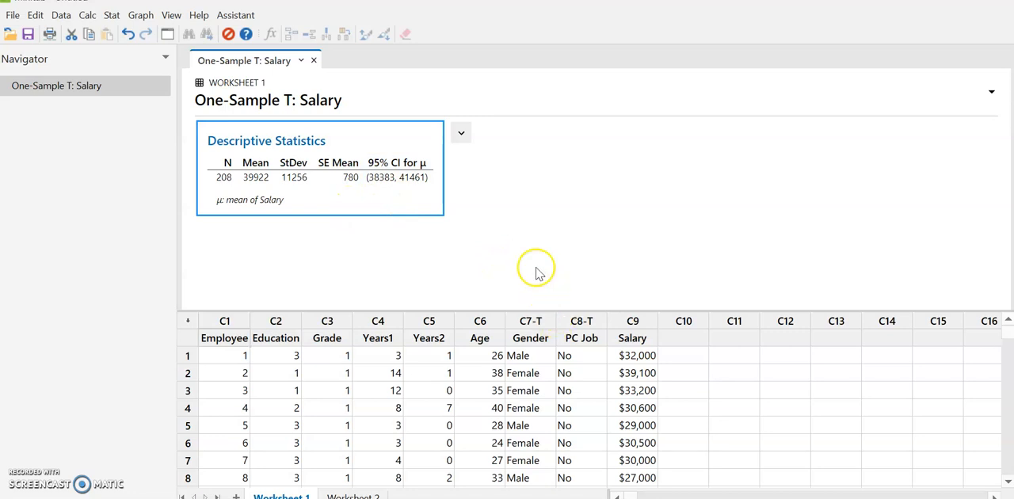
mouse_move(526, 368)
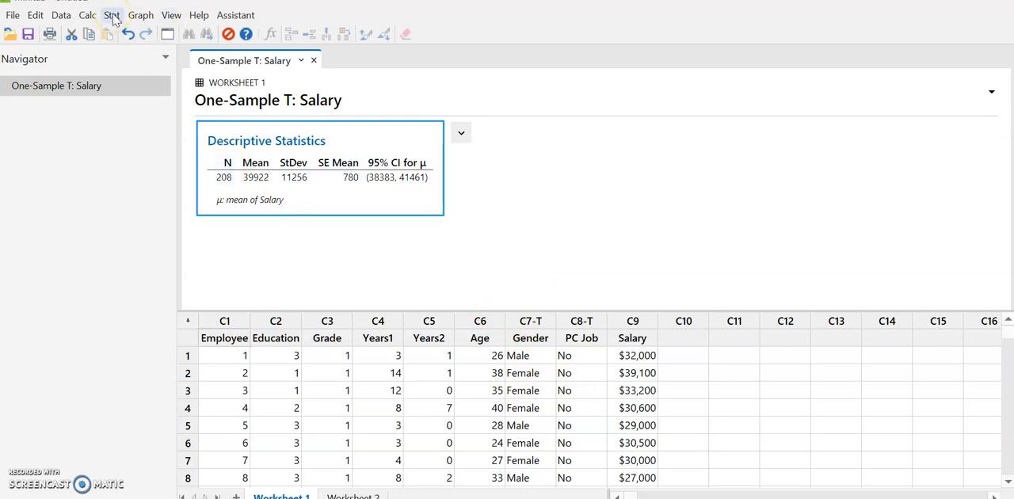
Step: Start a 1 Proportion analysis from Stat > Basic Statistics
left_click(111, 14)
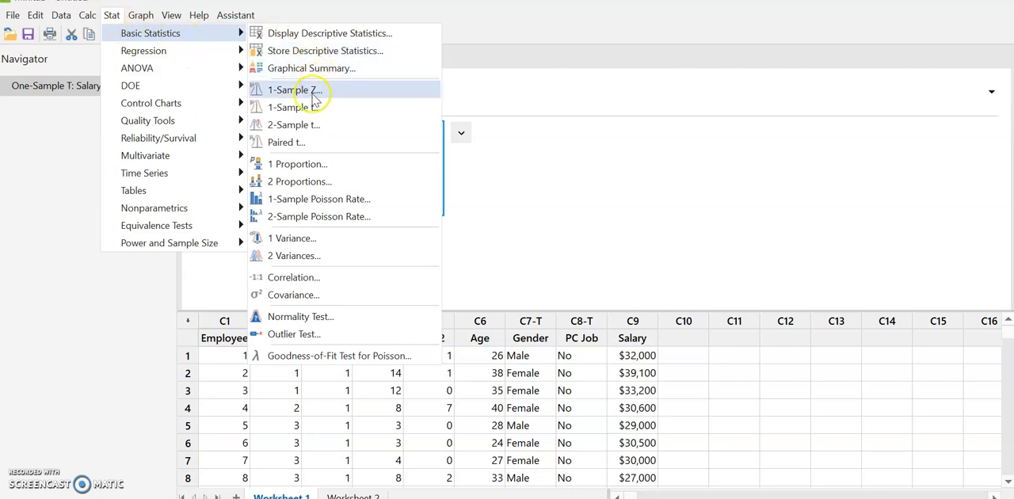
mouse_move(296, 165)
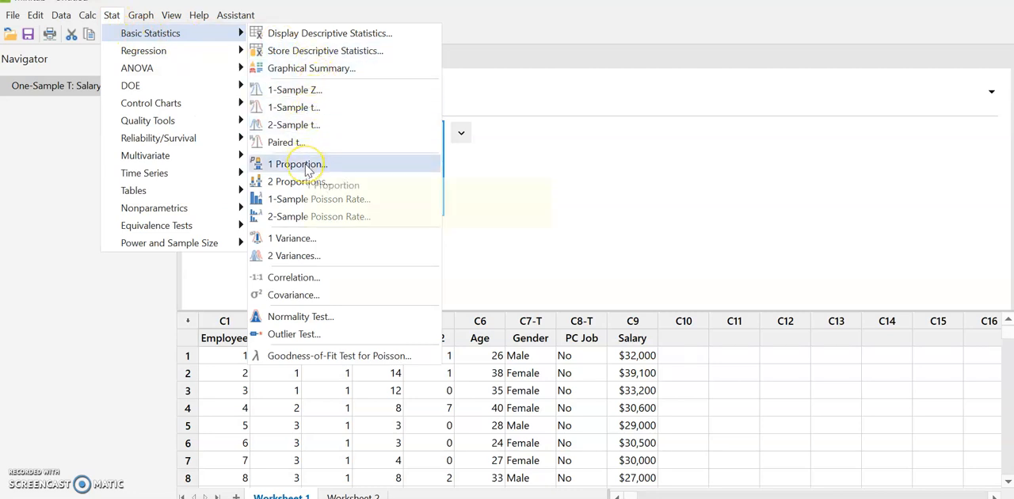
left_click(295, 165)
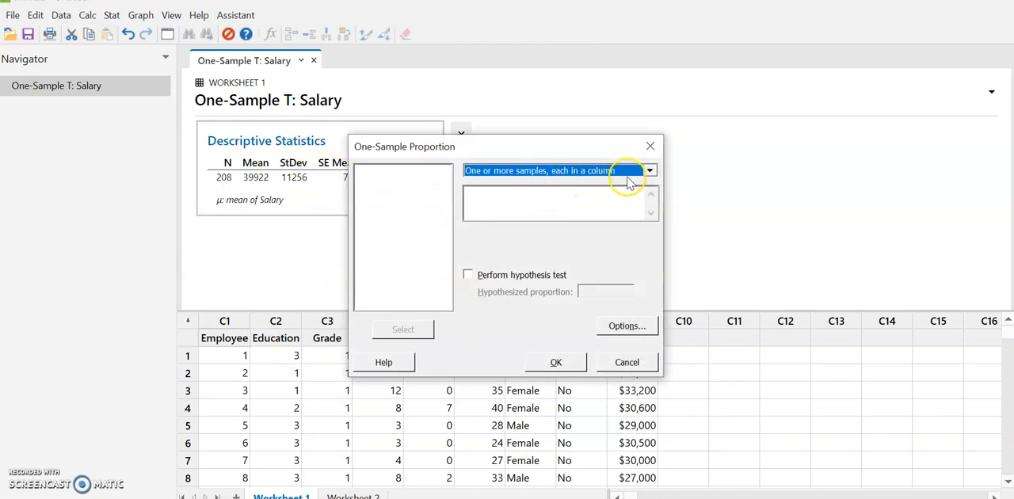
Step: Keep samples in columns and enter Gender as the sample column
left_click(650, 171)
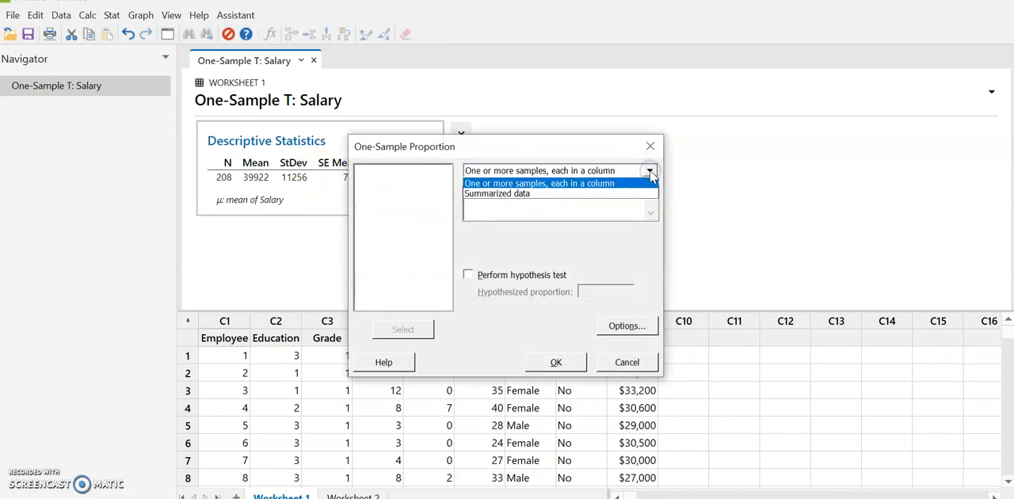
left_click(539, 171)
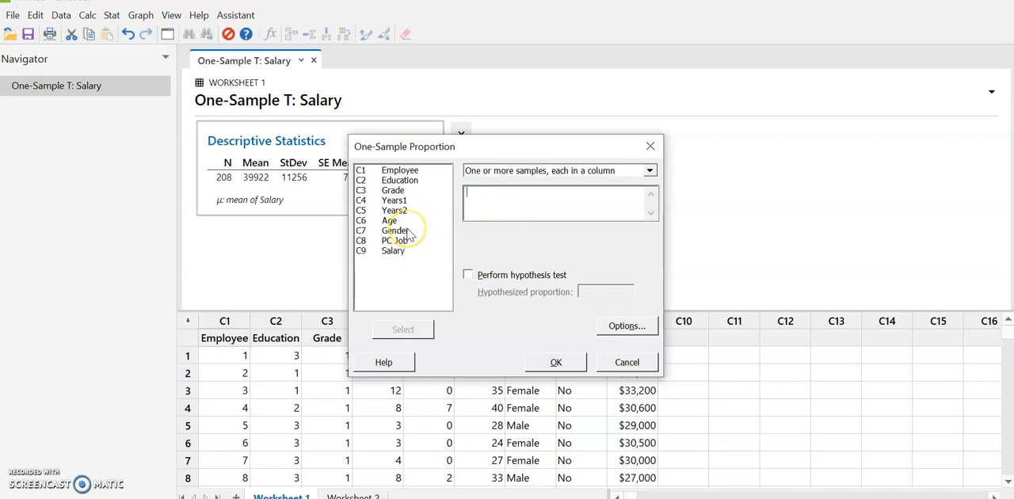
left_click(395, 231)
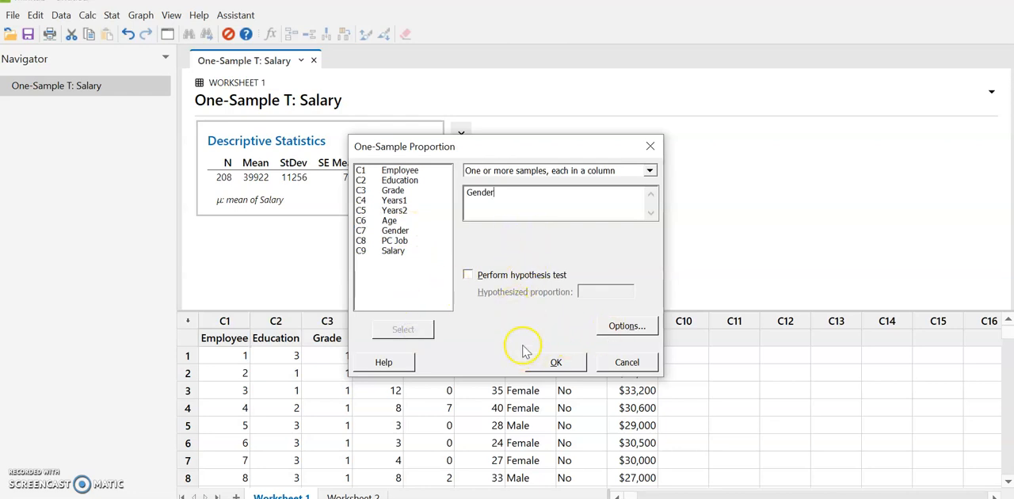
Step: Set the one-proportion confidence level to 90.0 in Options
left_click(626, 326)
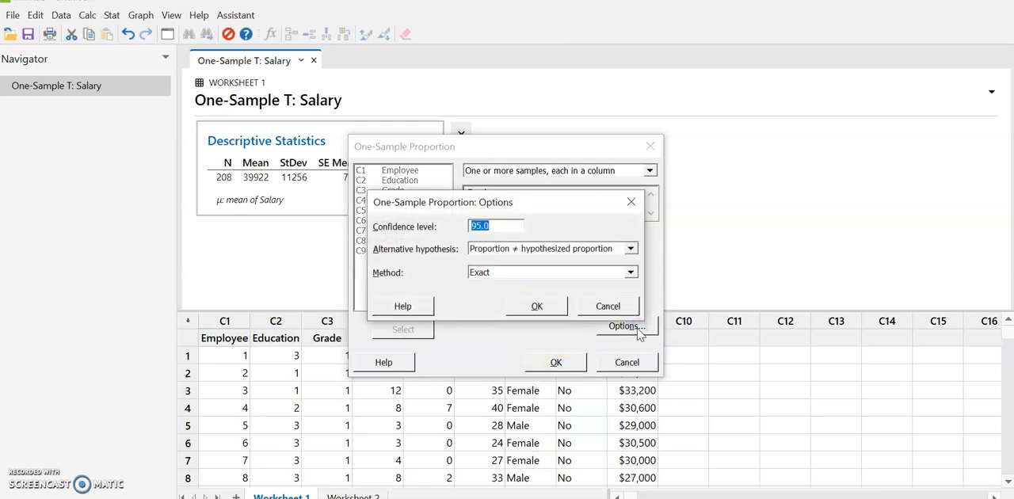
left_click(482, 226)
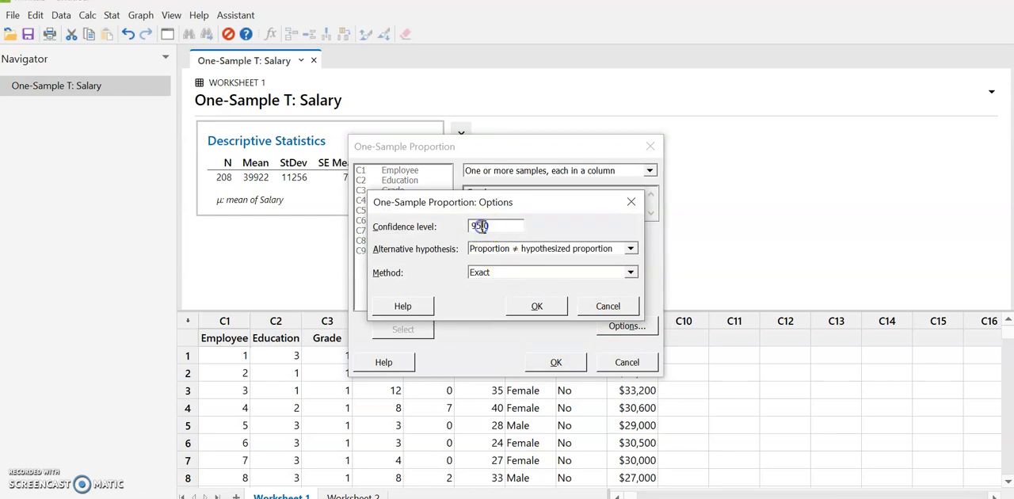
type("90.0")
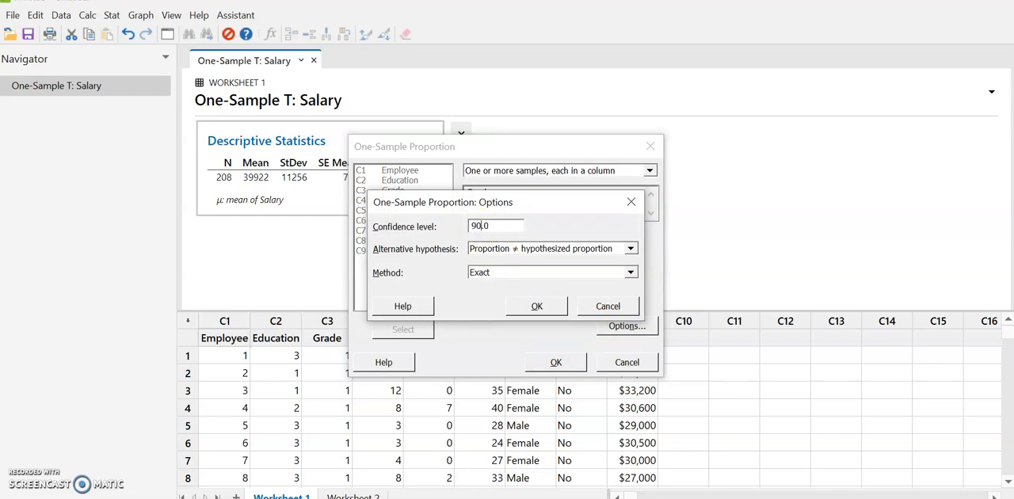
left_click(494, 225)
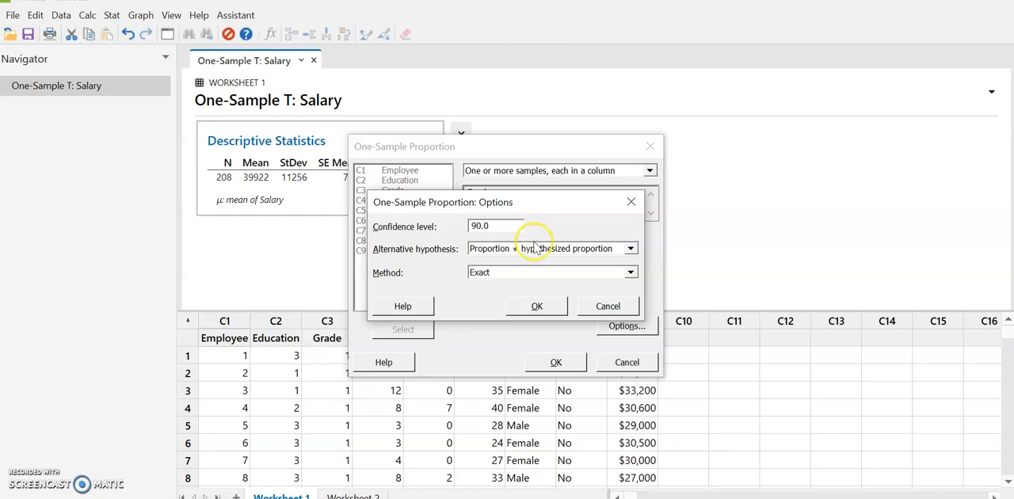
mouse_move(536, 277)
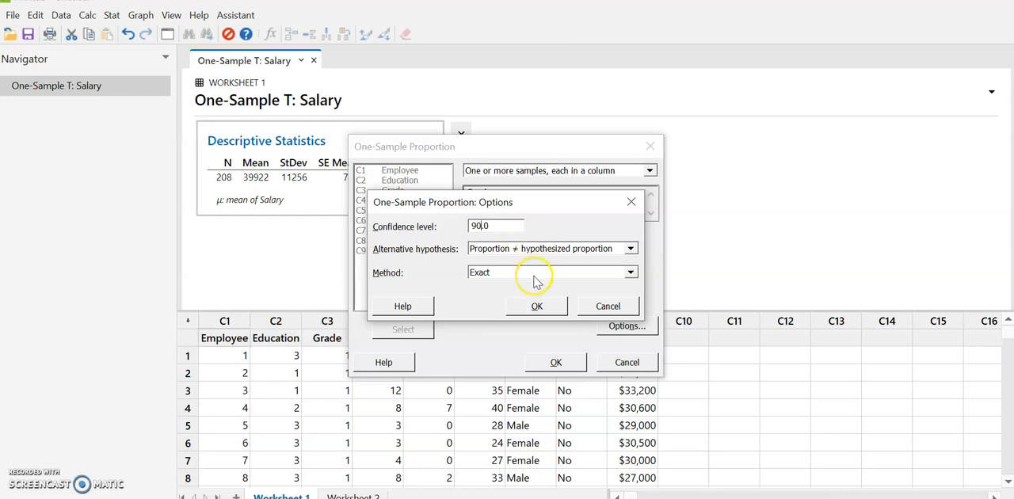
mouse_move(562, 241)
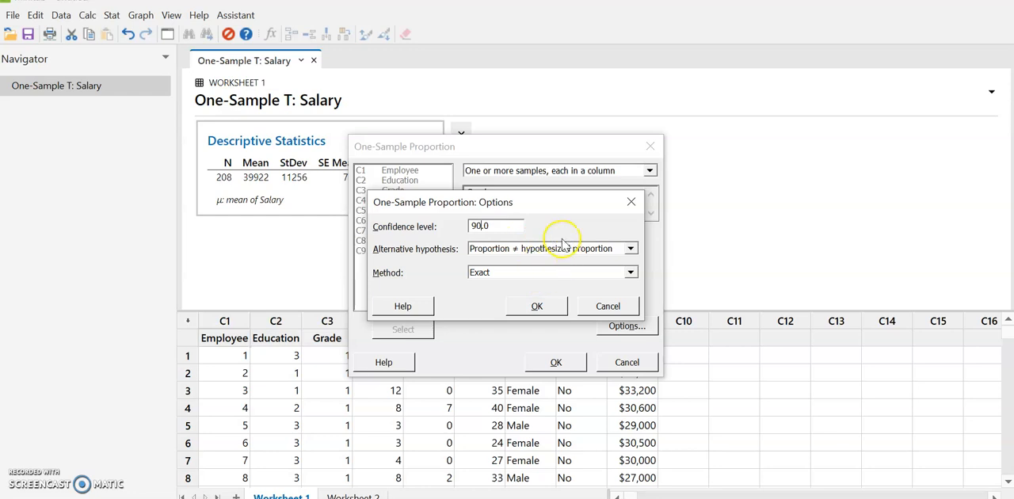
mouse_move(565, 275)
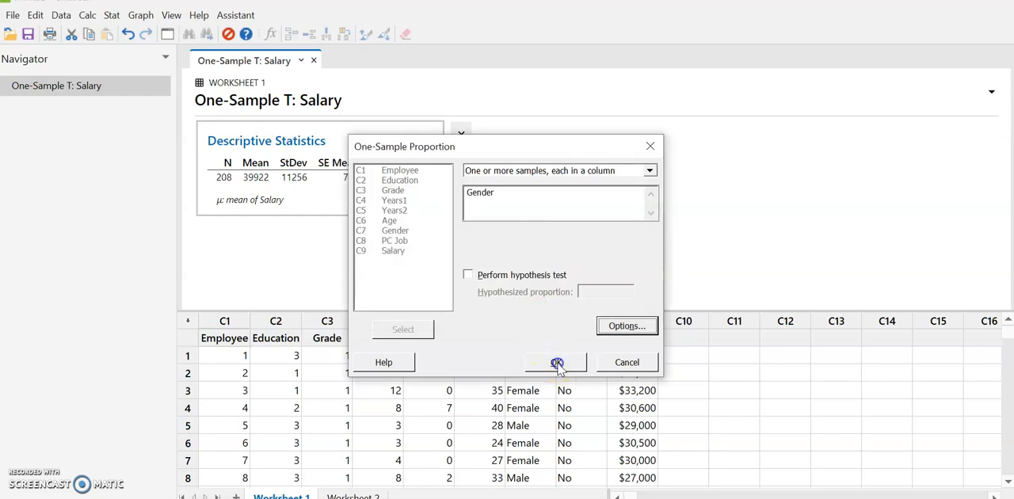
Step: Run the one-proportion analysis on Gender for a 90% CI of the male proportion
left_click(558, 362)
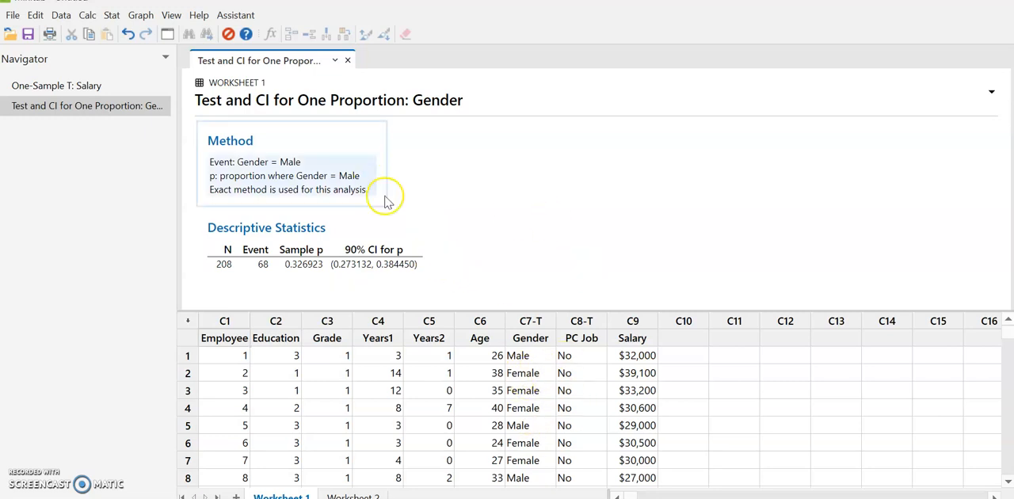
mouse_move(880, 241)
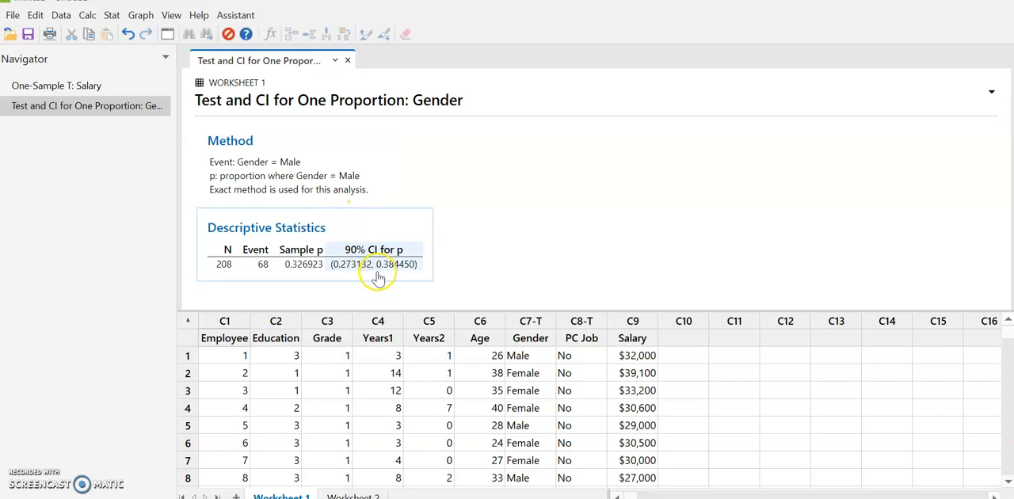
mouse_move(393, 282)
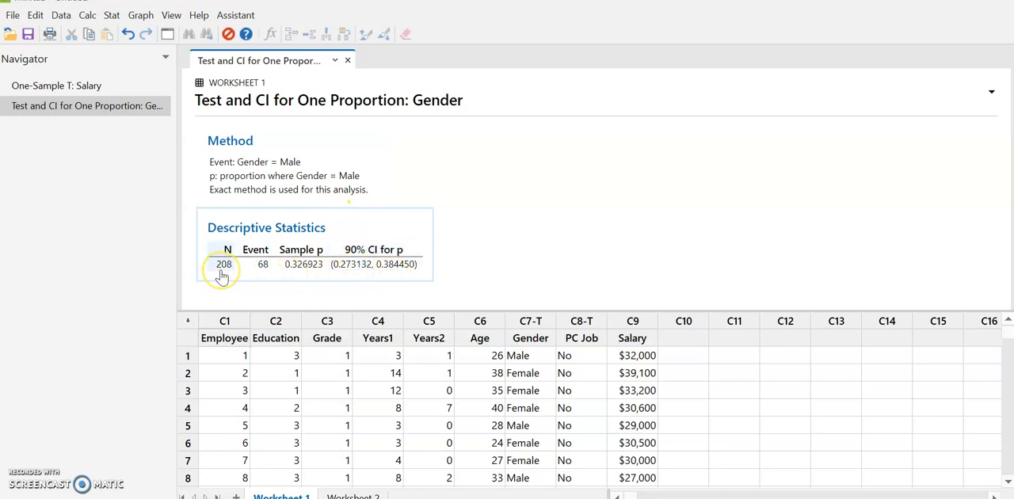
mouse_move(263, 271)
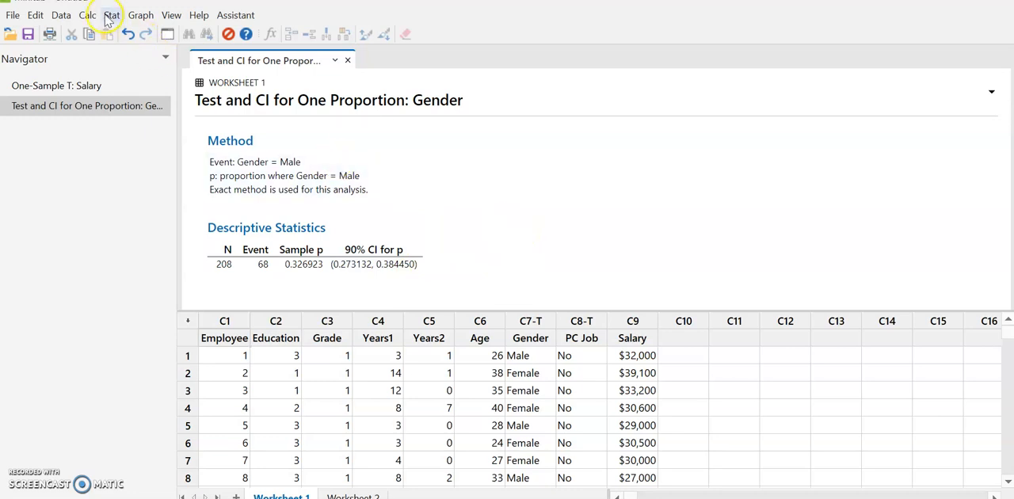
Step: Start a 2-Sample t analysis from Stat > Basic Statistics
left_click(111, 14)
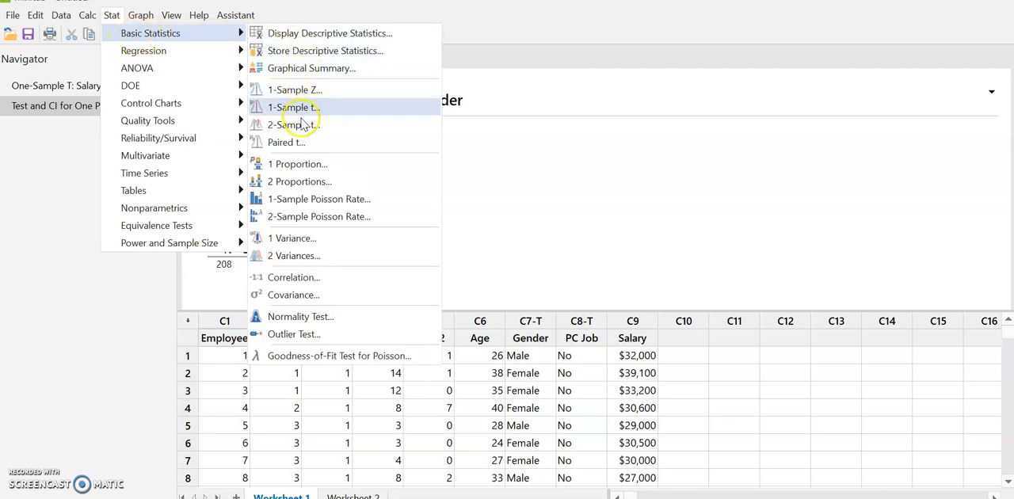
mouse_move(293, 124)
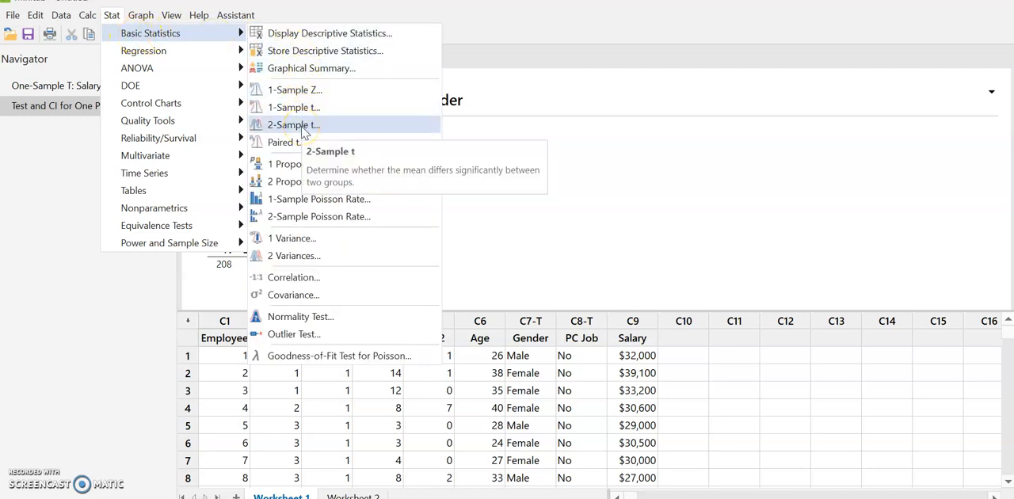
left_click(293, 124)
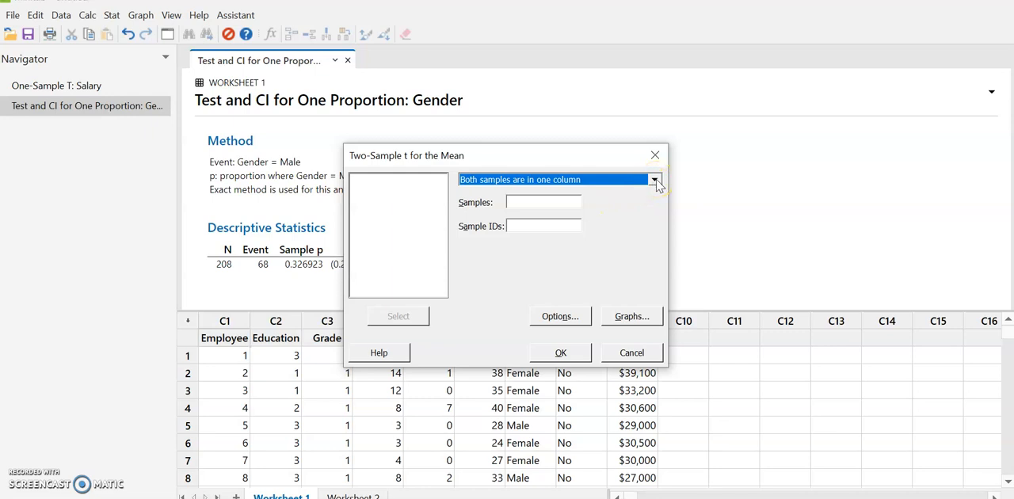
Step: Arrange both samples in one column, with Age as samples and PC Job as sample IDs
left_click(655, 179)
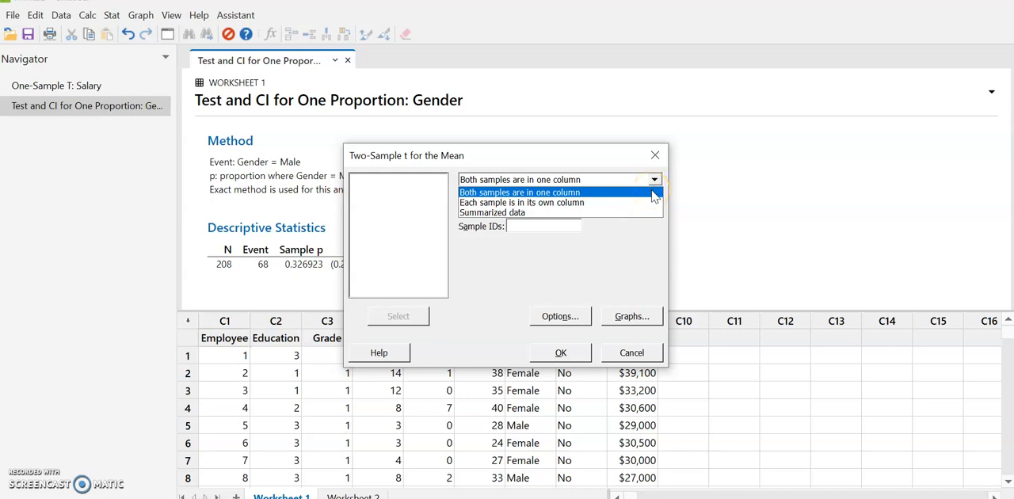
left_click(520, 191)
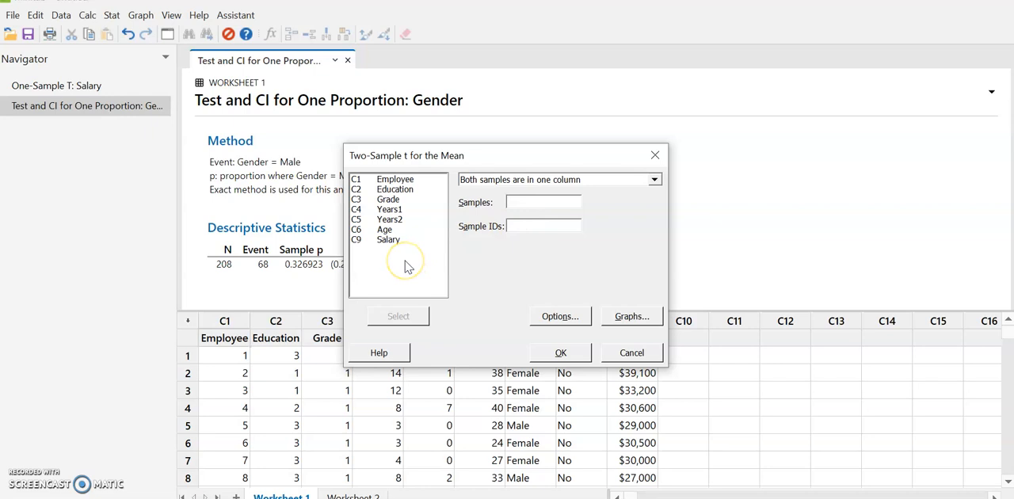
mouse_move(406, 266)
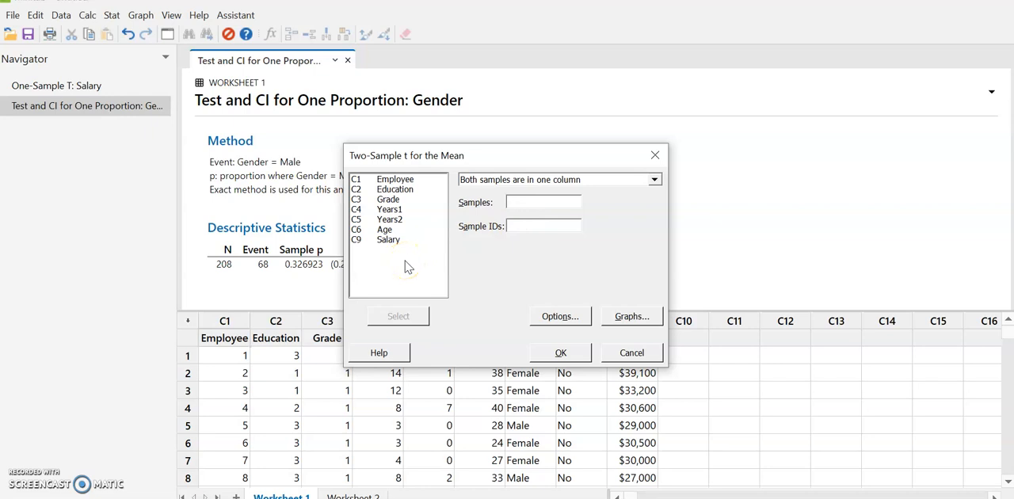
left_click(389, 228)
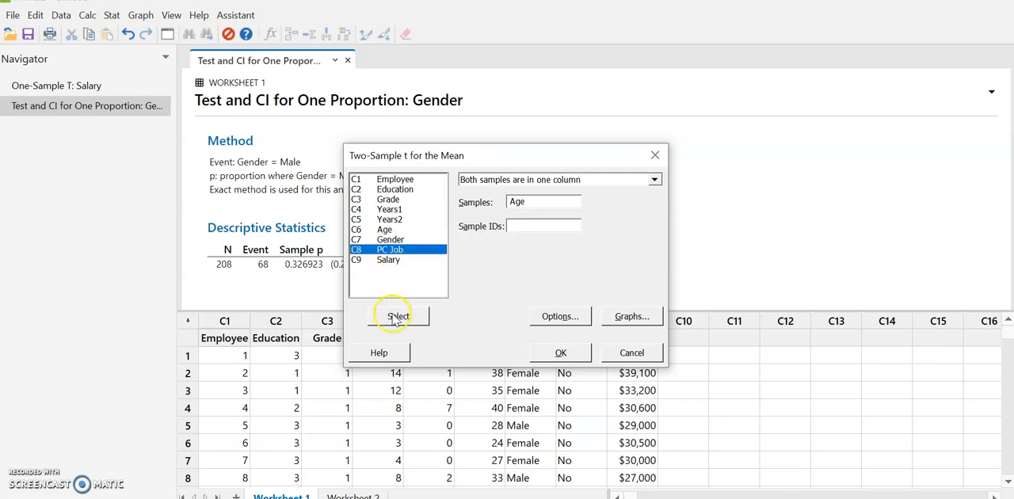
left_click(398, 317)
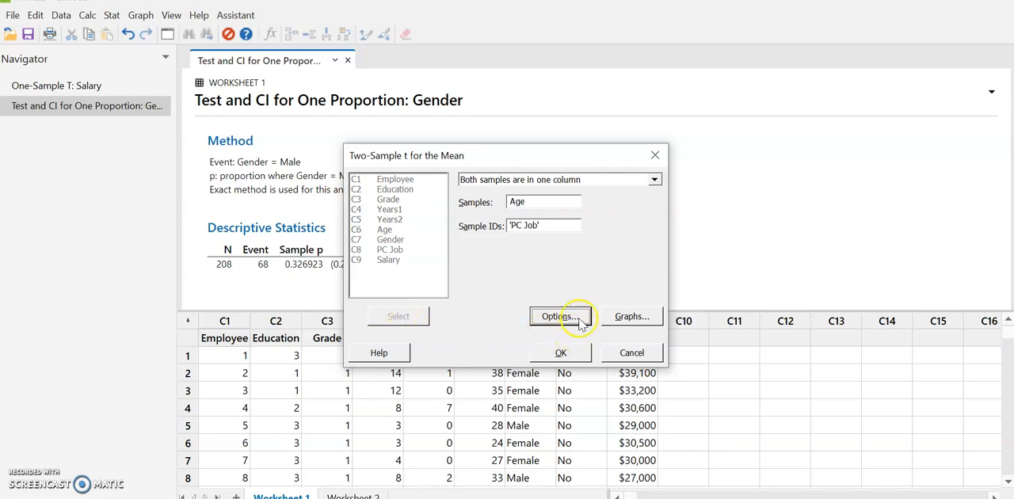
Step: Add a boxplot to the two-sample t output of Age grouped by PC Job
left_click(631, 317)
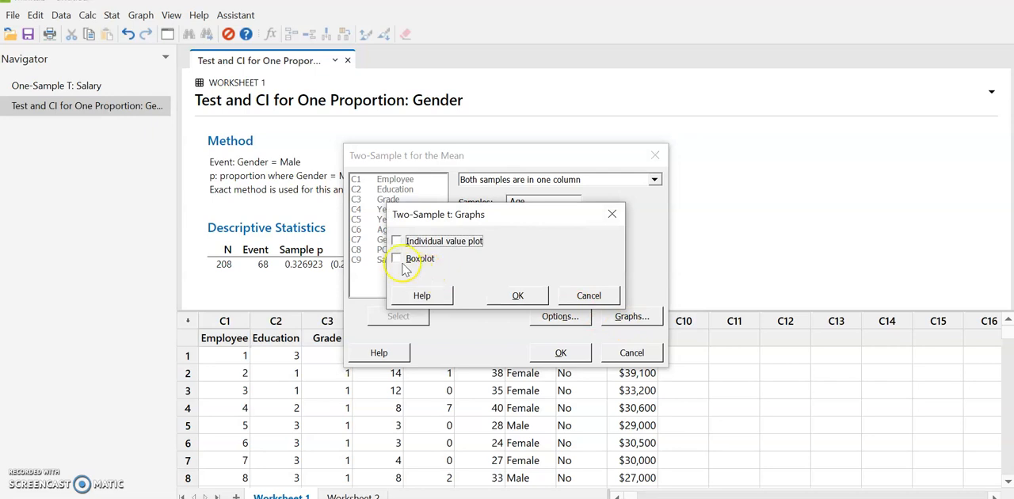
left_click(396, 258)
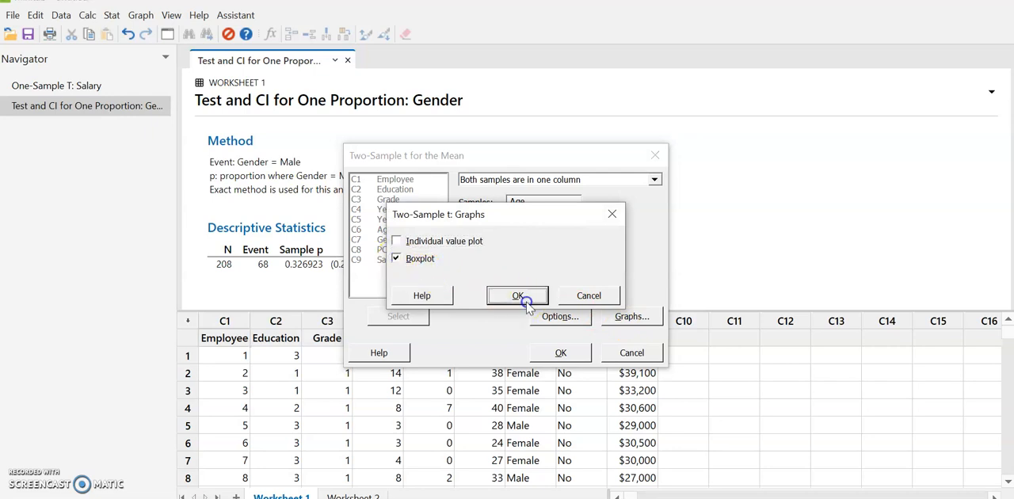
left_click(516, 295)
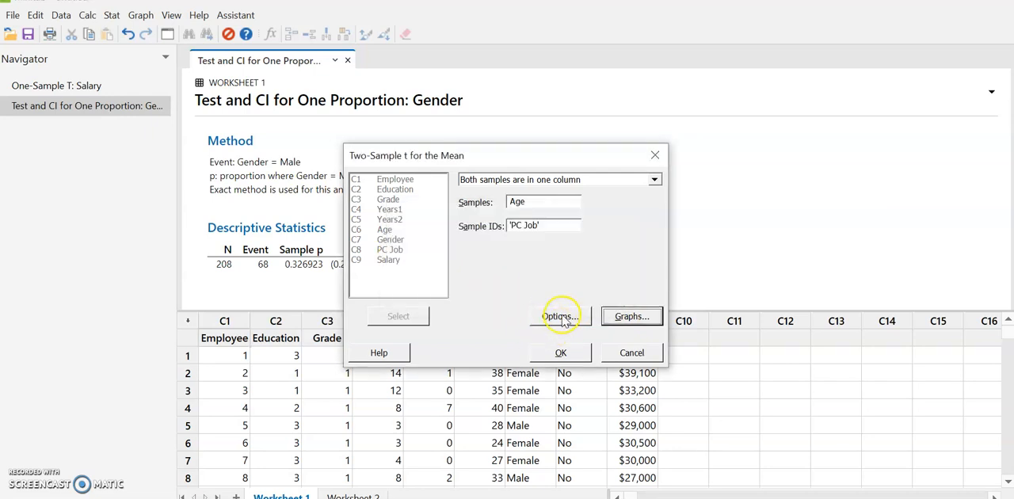
Step: Set the two-sample t confidence level to 99.0 in Options and confirm
left_click(561, 317)
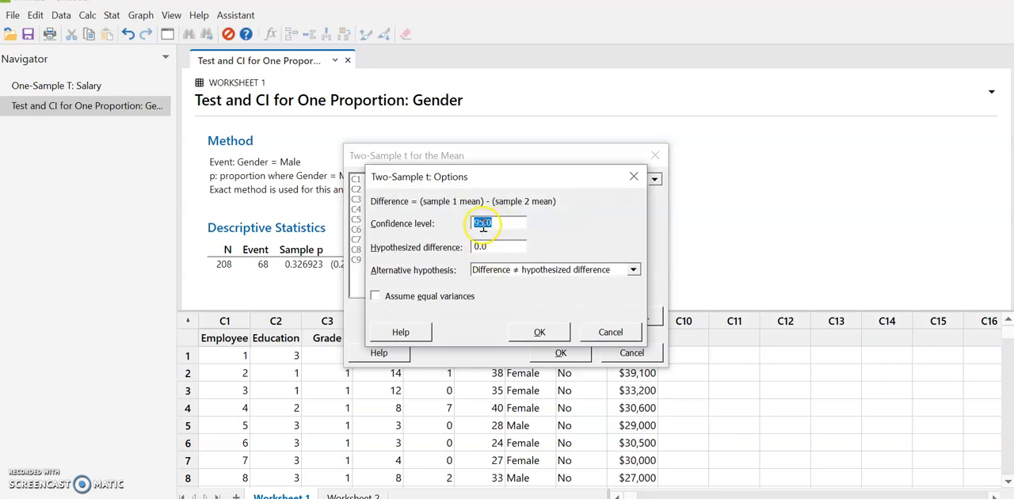
type("99.0")
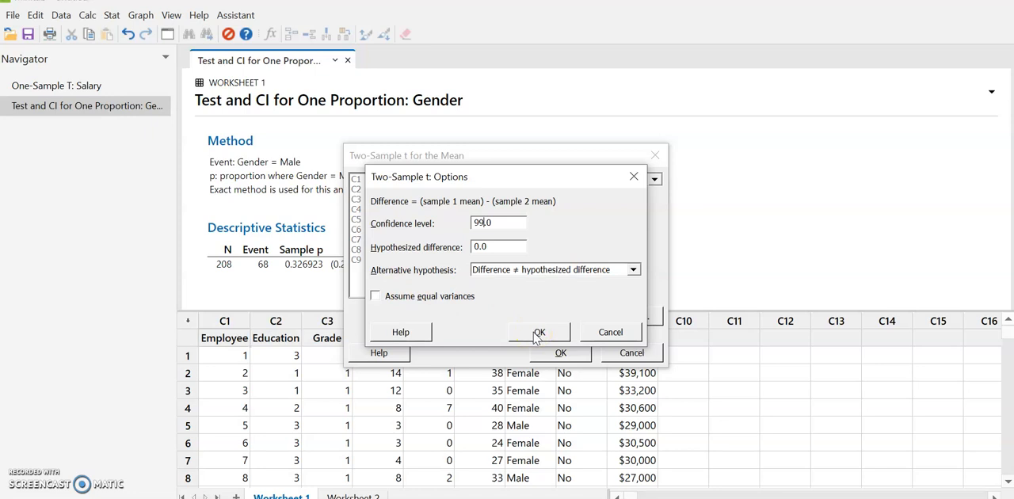
left_click(539, 333)
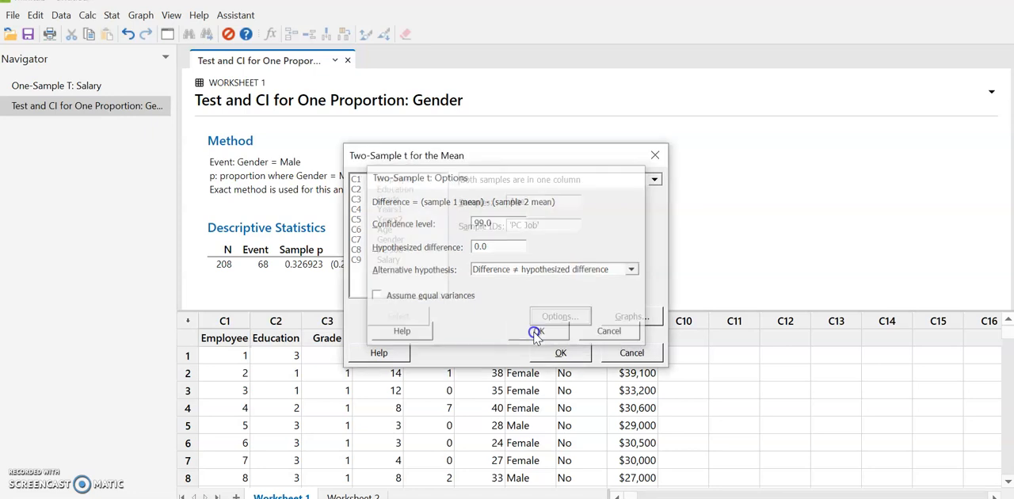
left_click(536, 331)
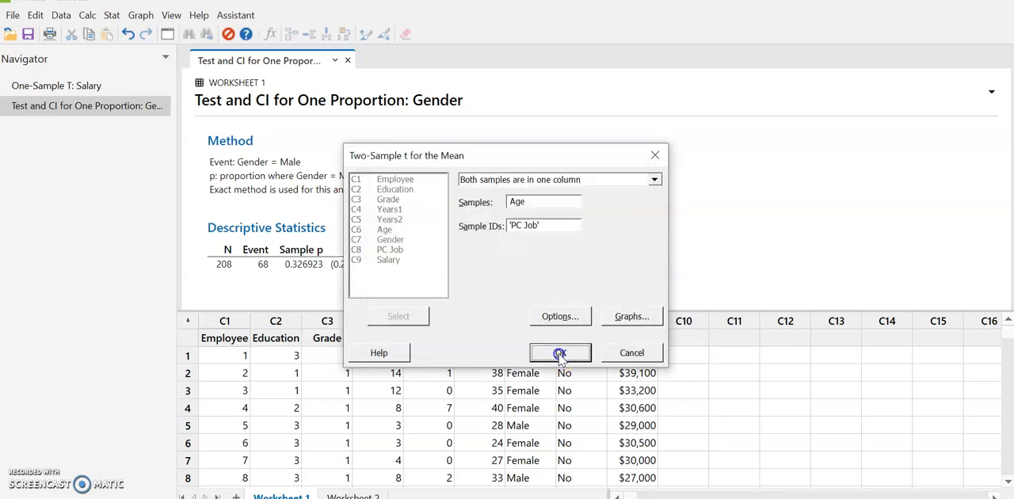
Step: Run the test and read means 40.5 vs 39.11, difference 1.42, 99% CI (-4.83, 7.67)
left_click(561, 352)
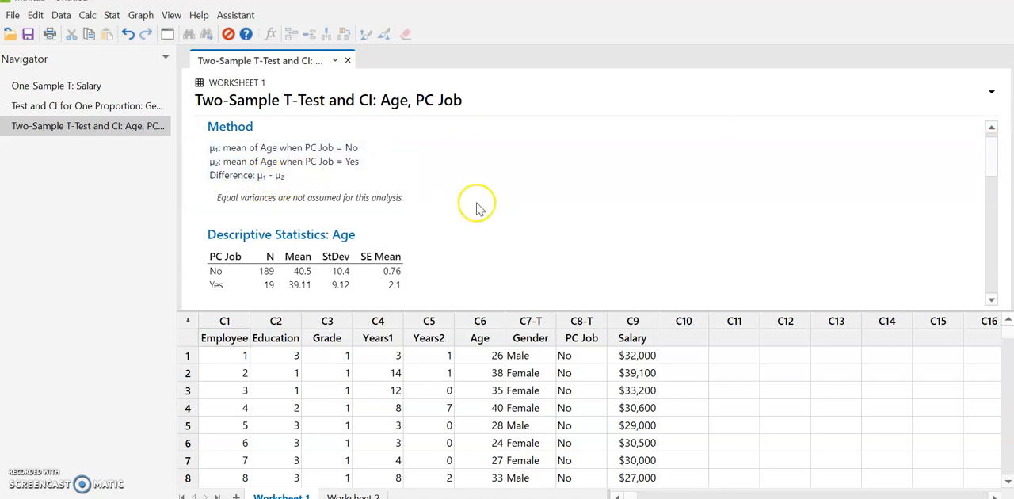
scroll("down", 3)
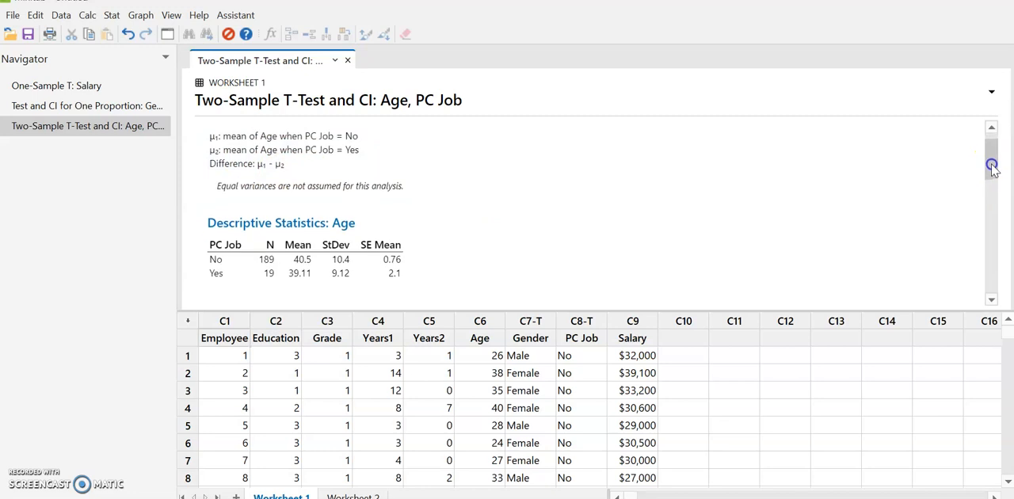
scroll("down", 3)
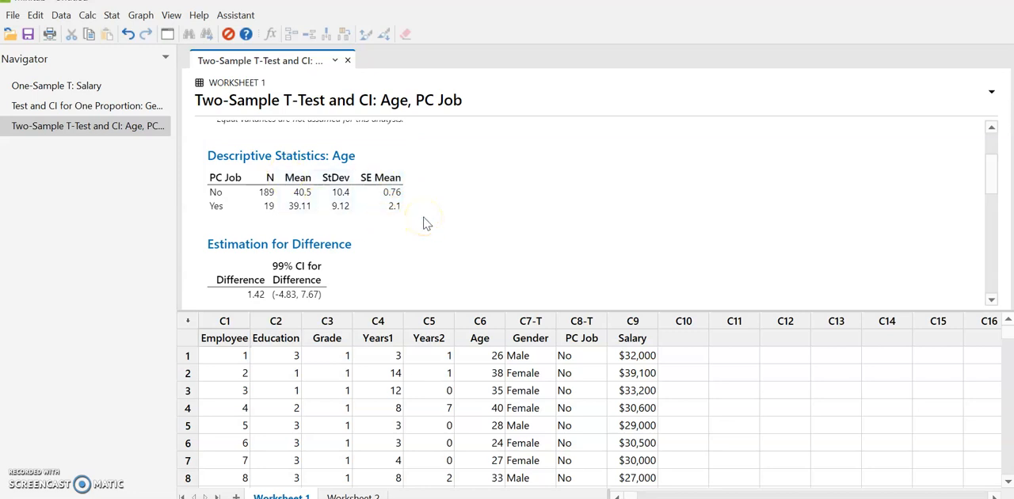
scroll("down", 3)
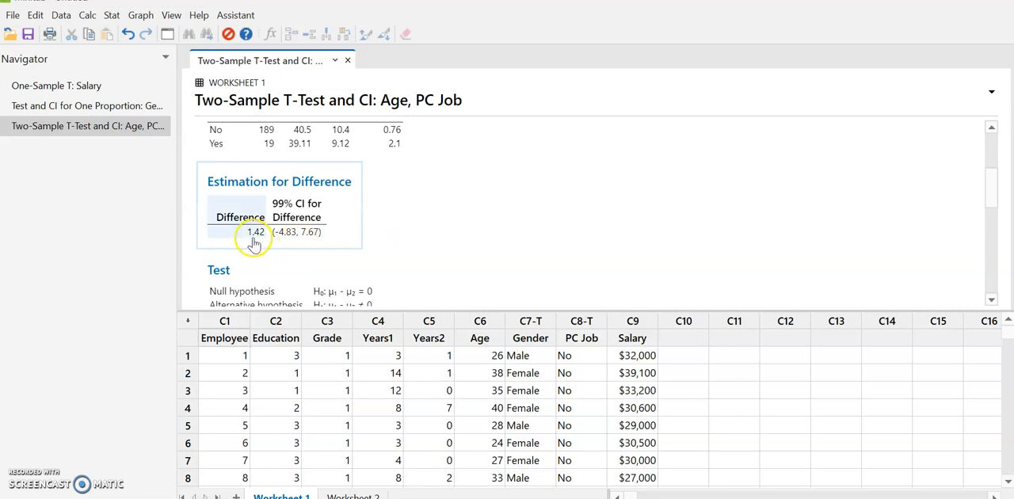
mouse_move(311, 244)
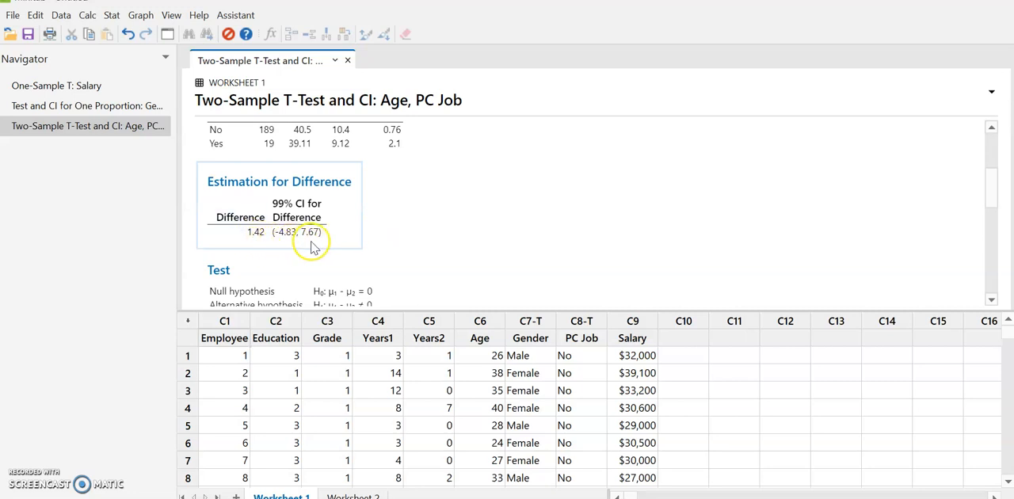
mouse_move(317, 246)
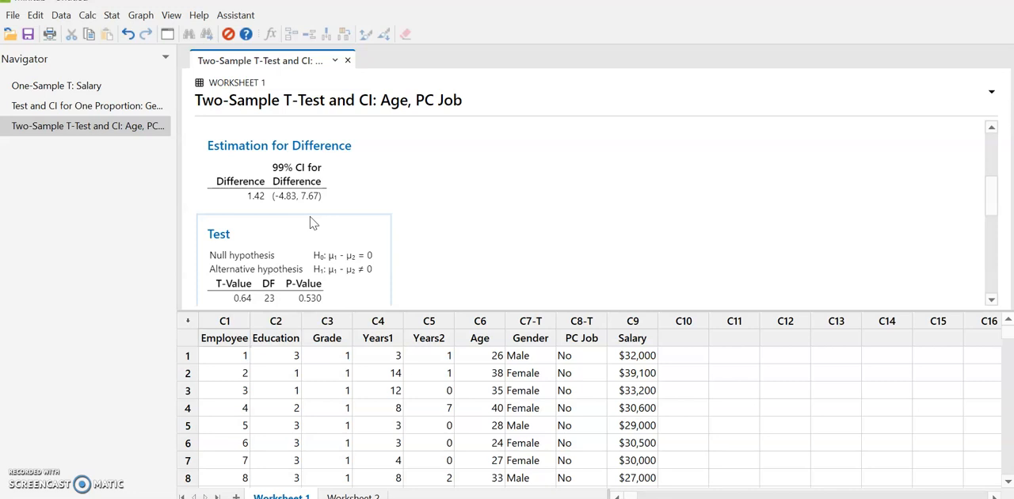
mouse_move(989, 200)
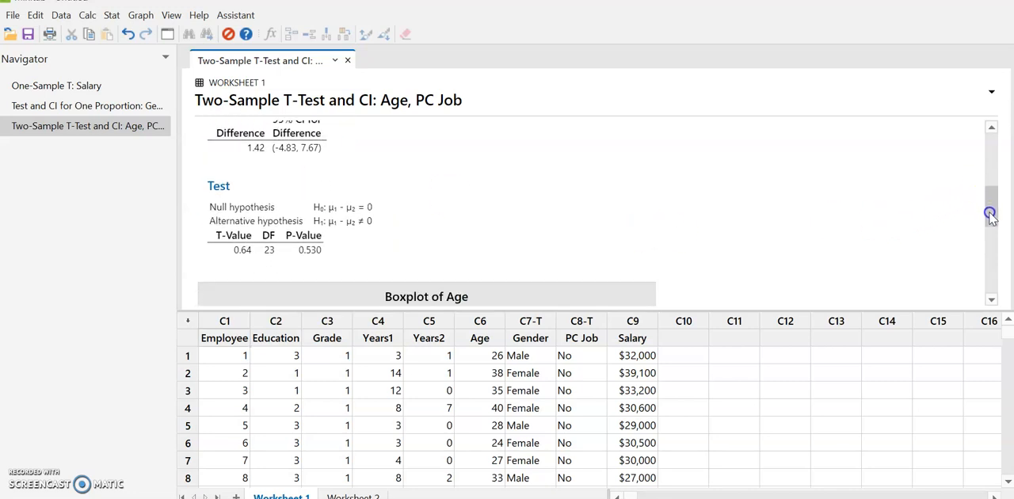
scroll("down", 3)
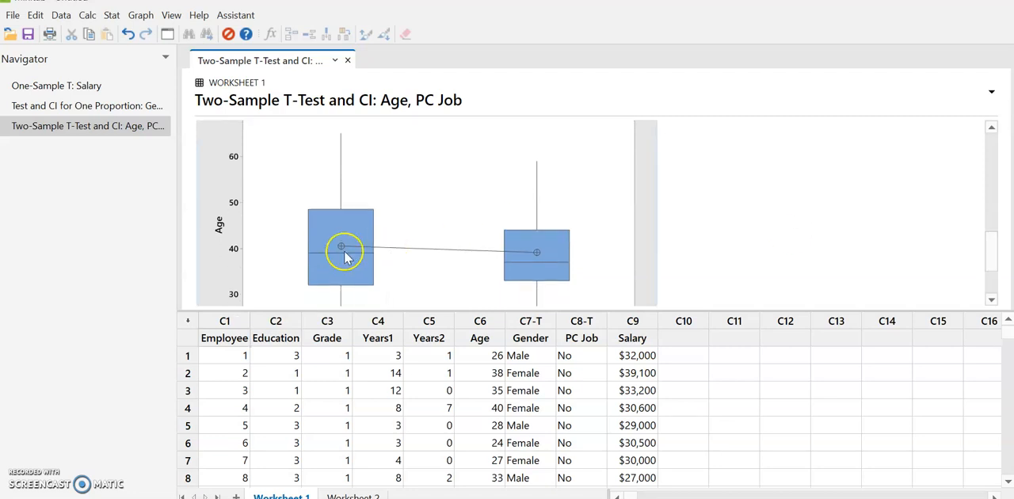
mouse_move(536, 258)
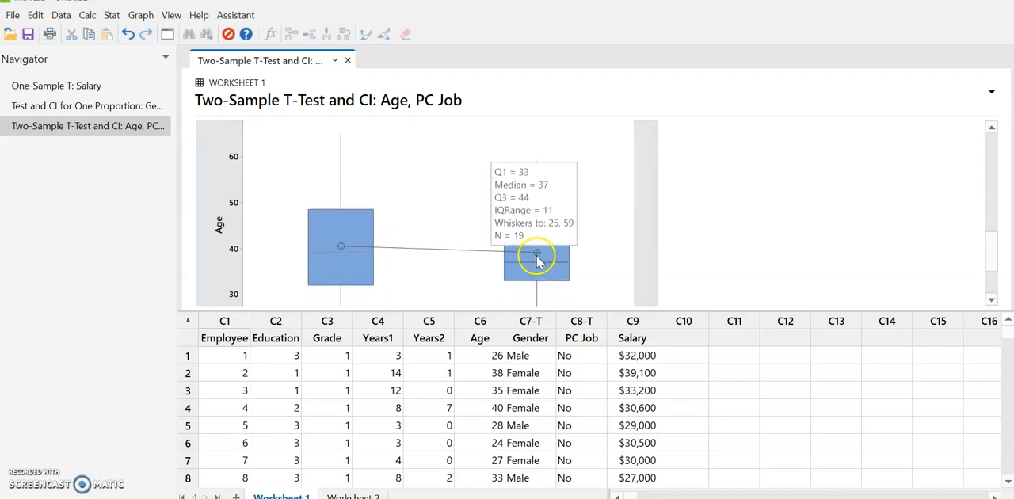
mouse_move(656, 284)
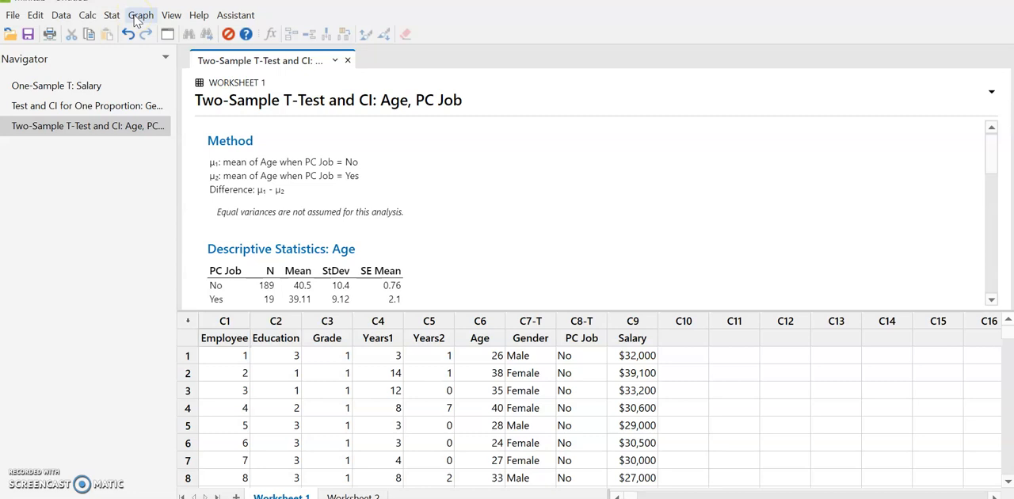
mouse_move(111, 14)
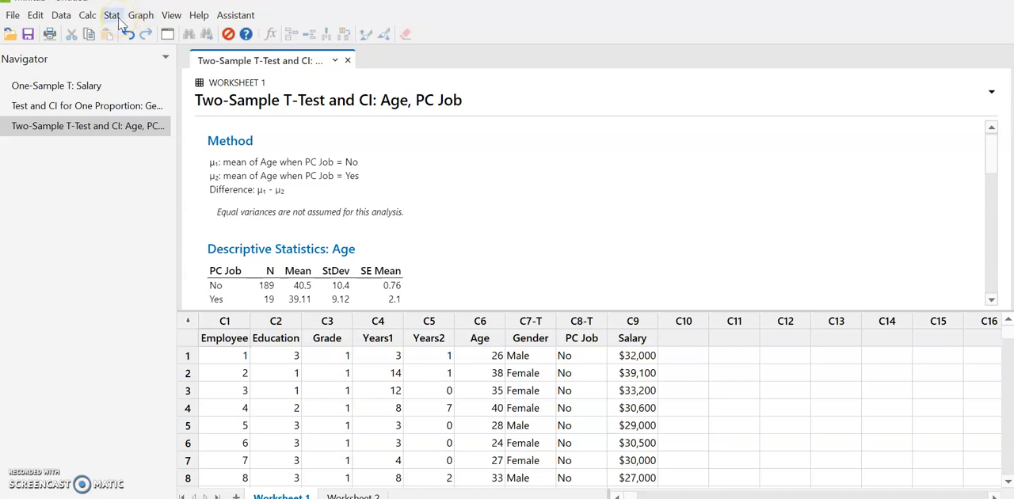
Step: Start a 2 Proportions analysis from Stat > Basic Statistics
left_click(111, 15)
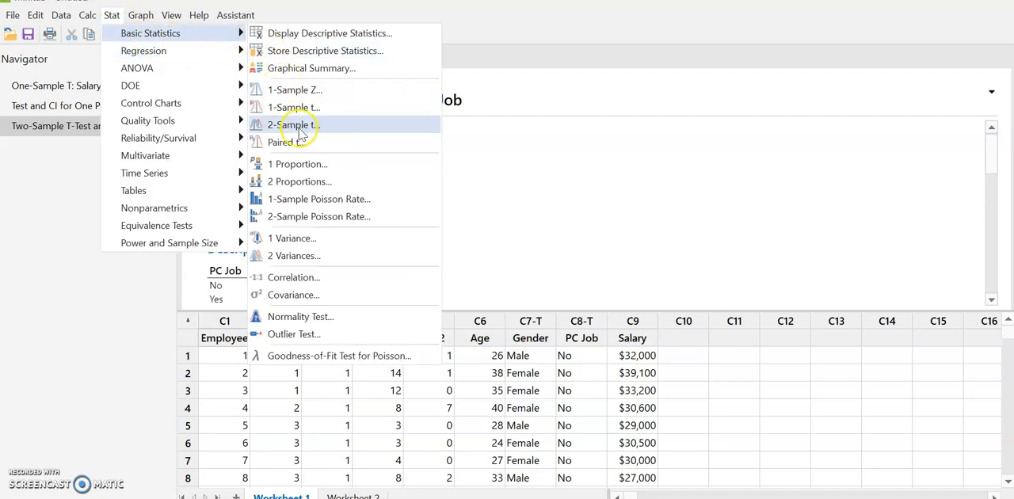
mouse_move(314, 180)
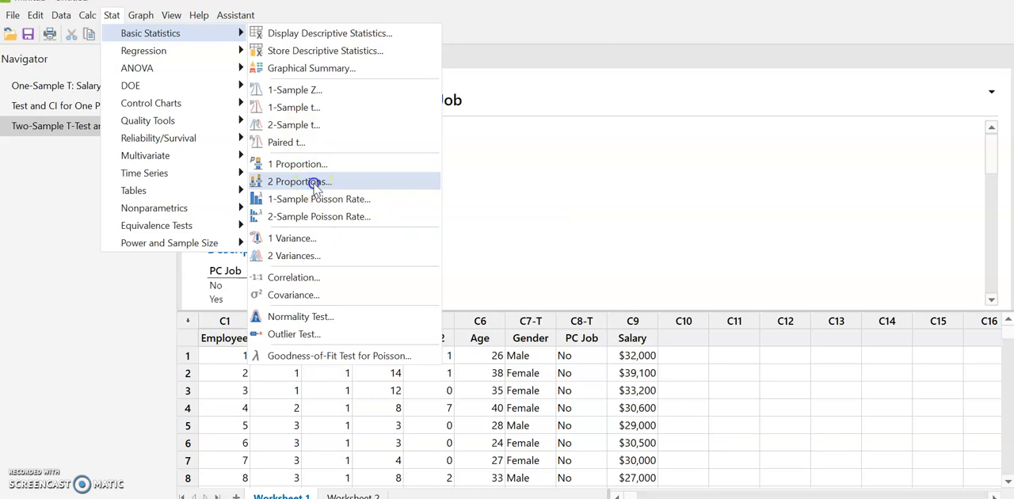
left_click(298, 180)
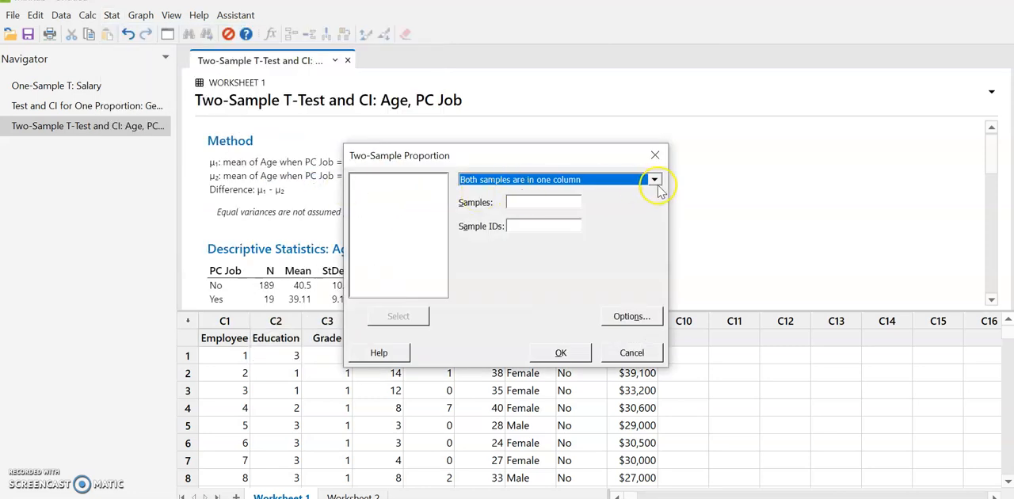
Step: With both samples in one column, use Gender as Samples and PC Job as Sample IDs, then go to Options
left_click(654, 179)
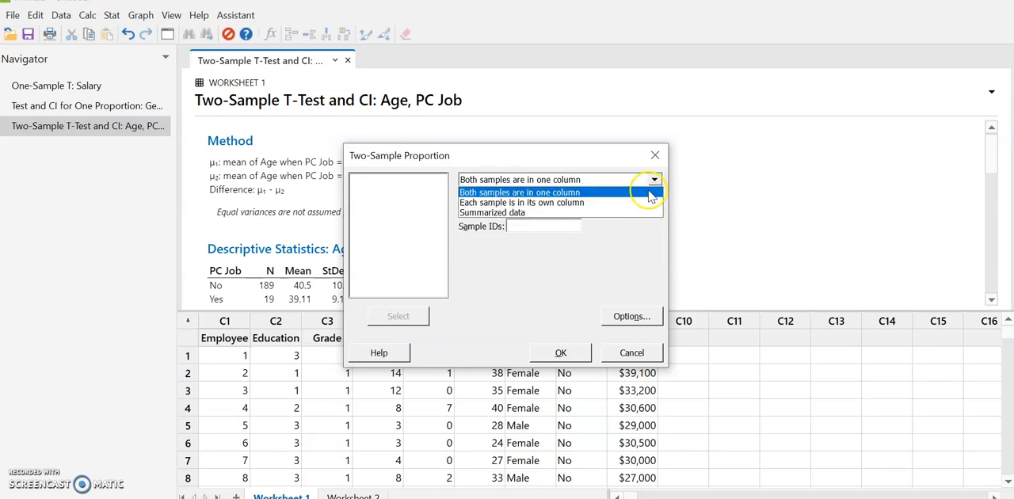
left_click(519, 191)
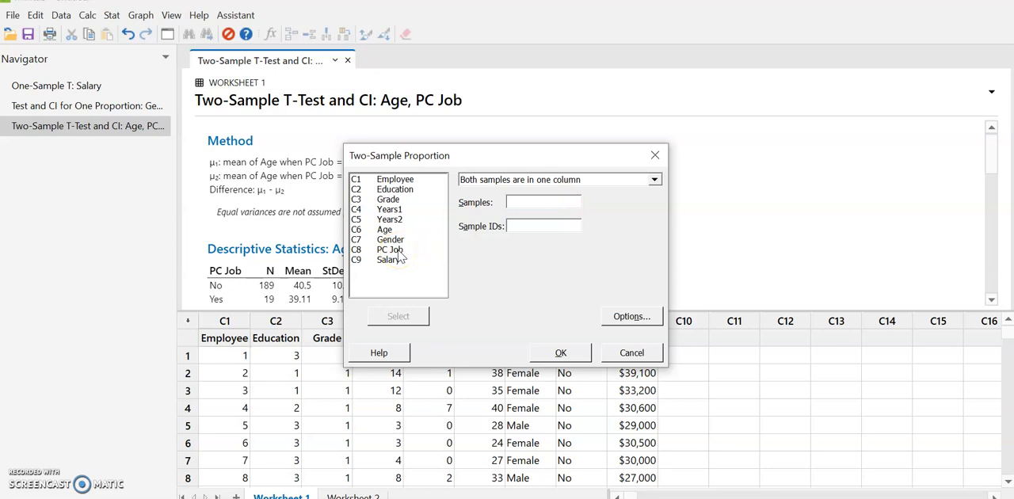
left_click(542, 203)
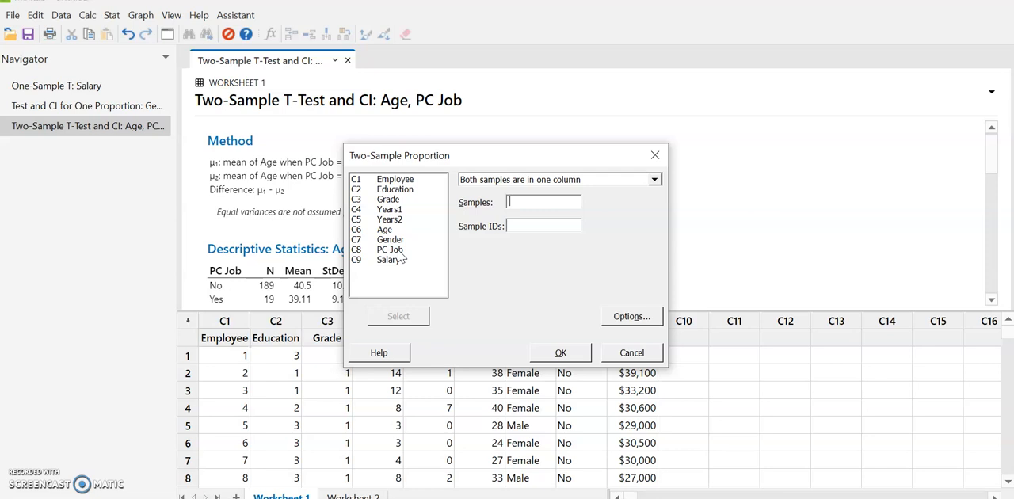
left_click(390, 239)
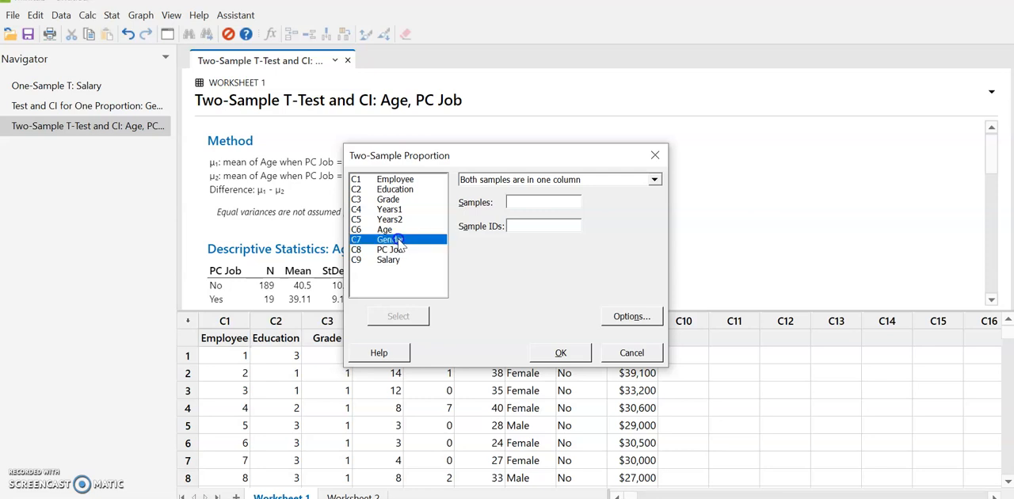
left_click(398, 317)
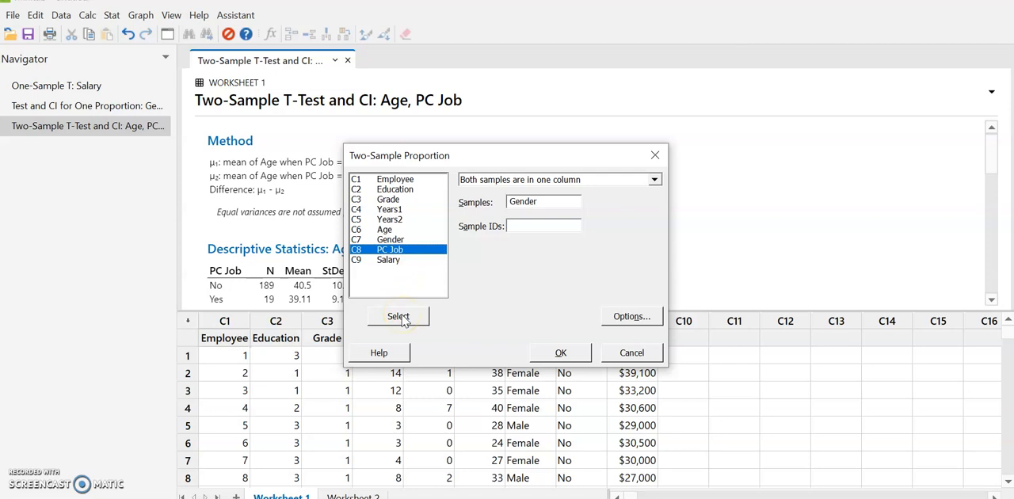
left_click(397, 317)
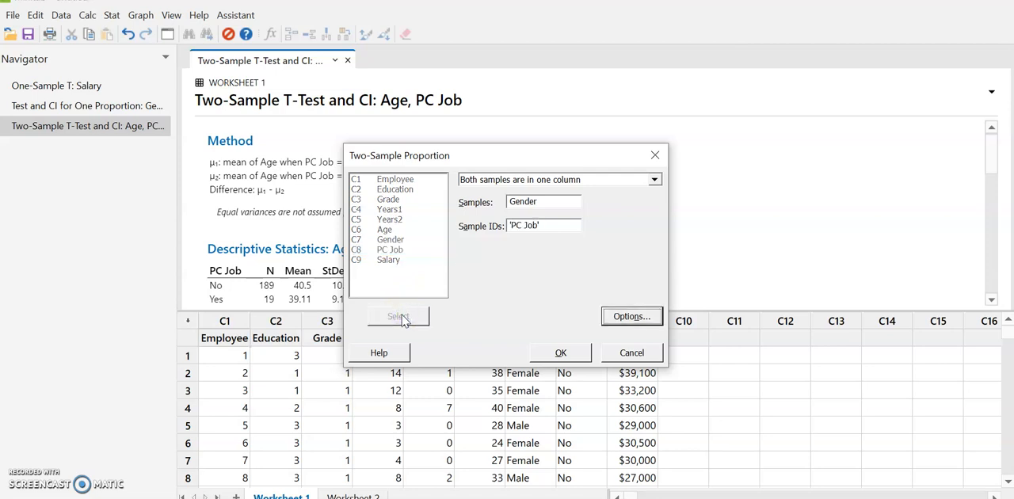
left_click(631, 317)
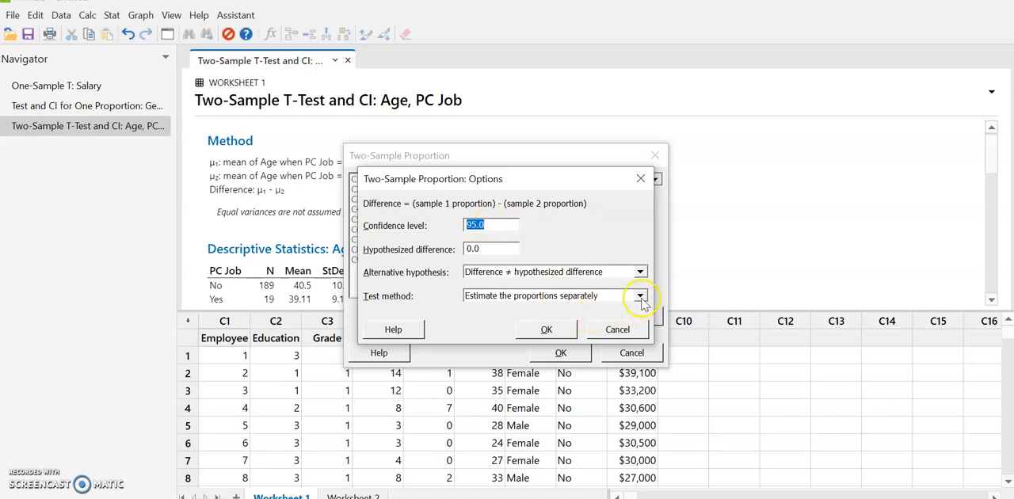
Step: Keep 95% confidence, difference 0 and 'Estimate the proportions separately', and confirm
left_click(641, 295)
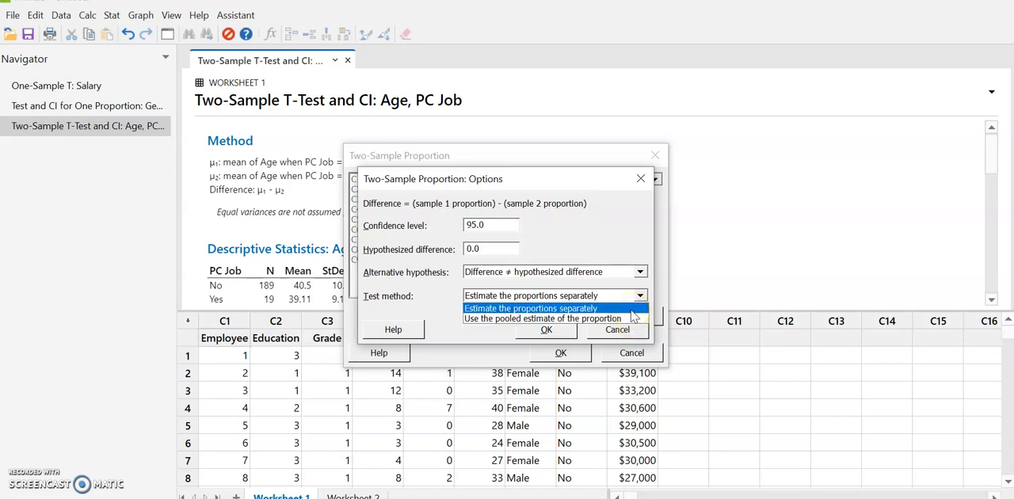
mouse_move(634, 316)
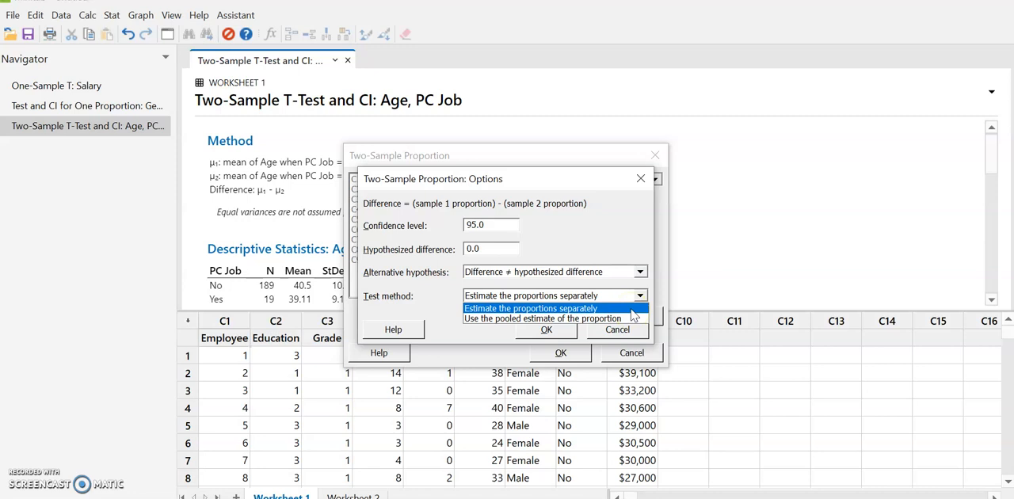
left_click(545, 330)
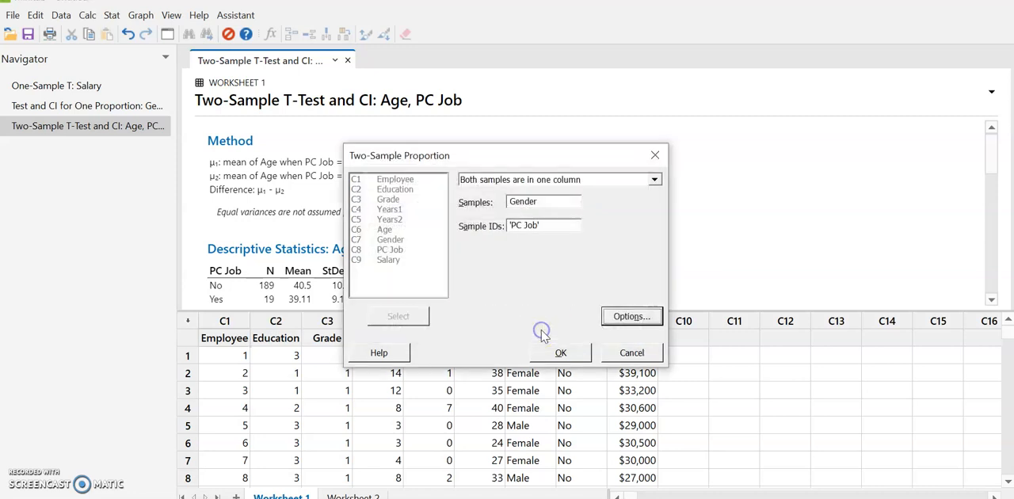
Step: Run the test and read proportions 0.359788 vs 0, difference 0.359788, 95% CI (0.291365, 0.428211)
left_click(561, 351)
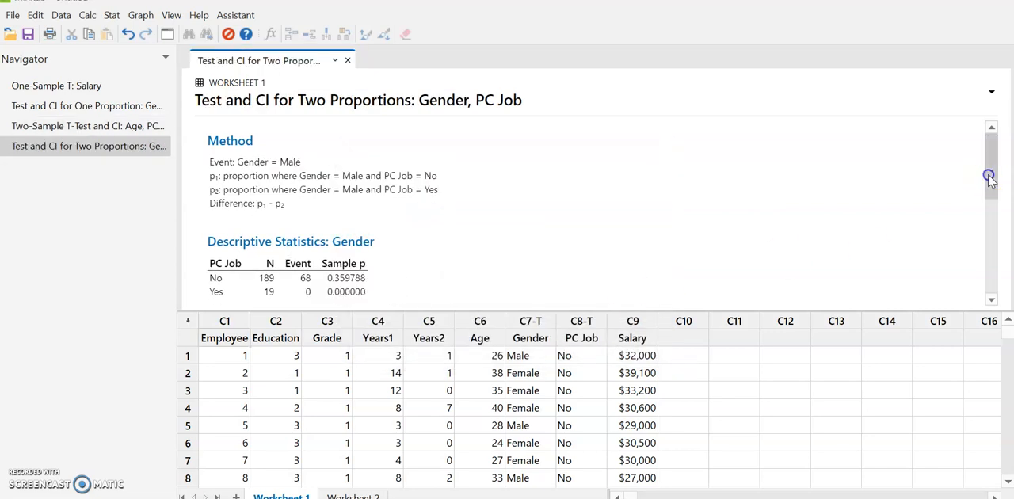
scroll("down", 3)
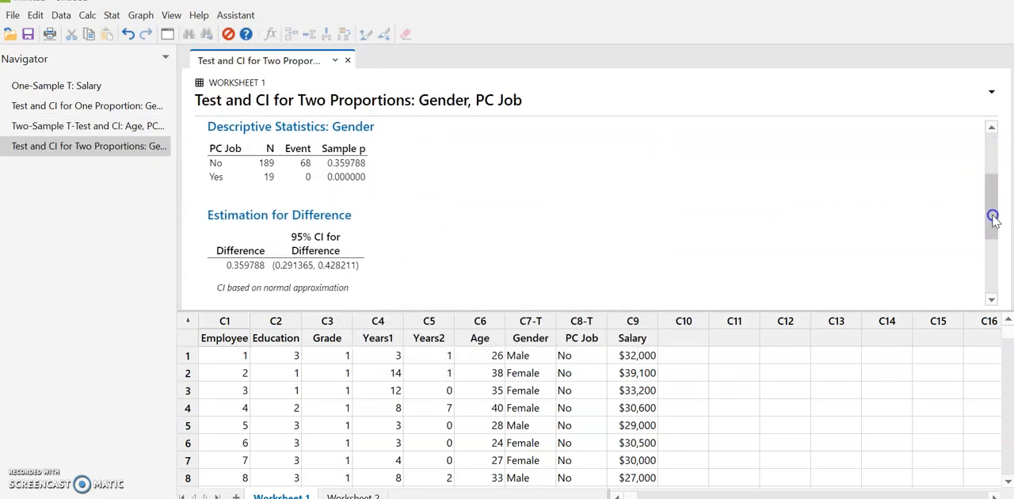
scroll("down", 3)
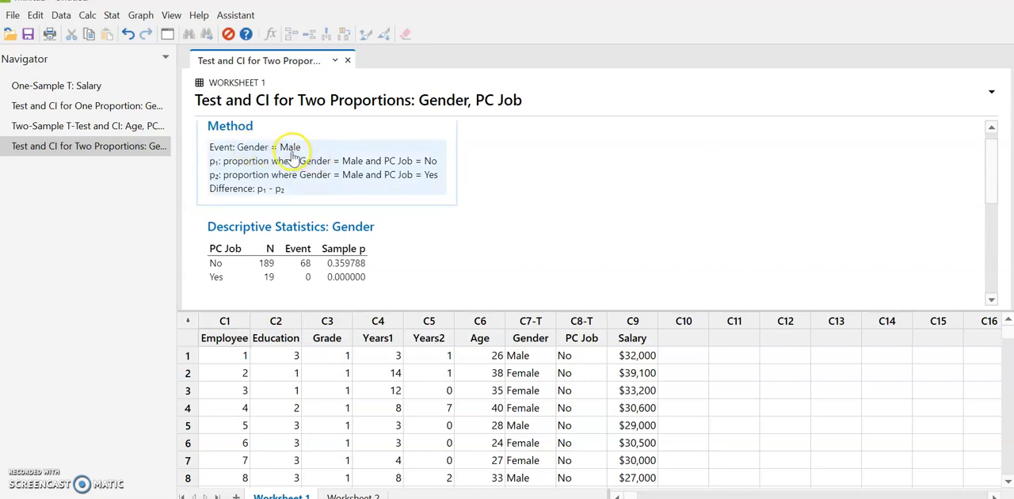
mouse_move(315, 171)
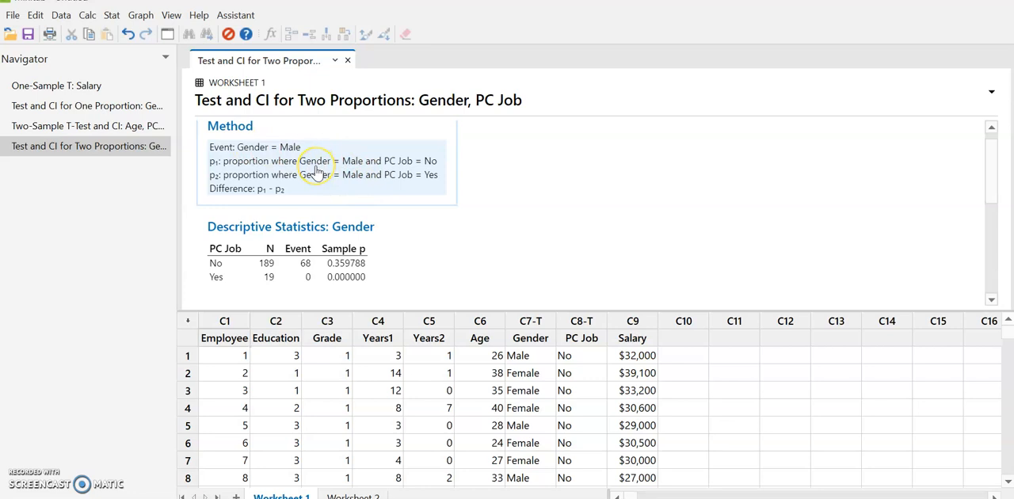
mouse_move(368, 168)
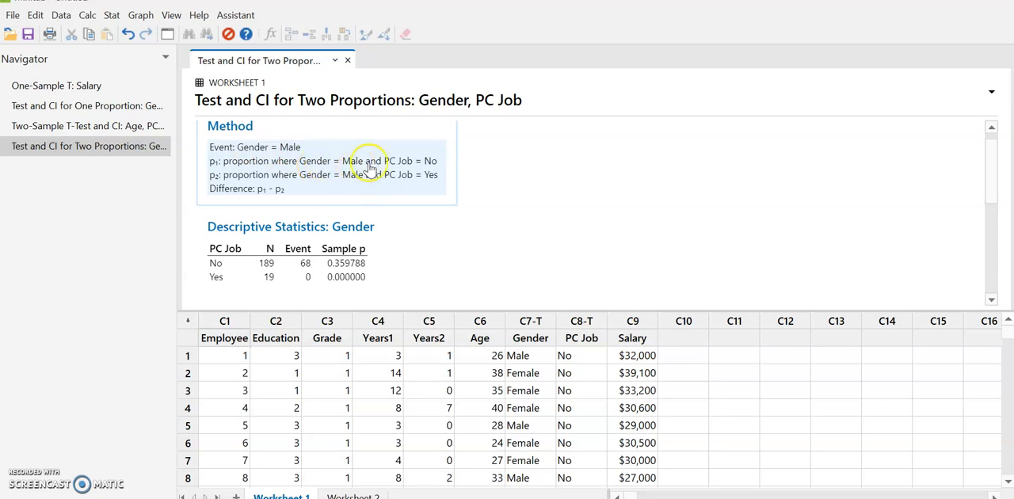
mouse_move(307, 182)
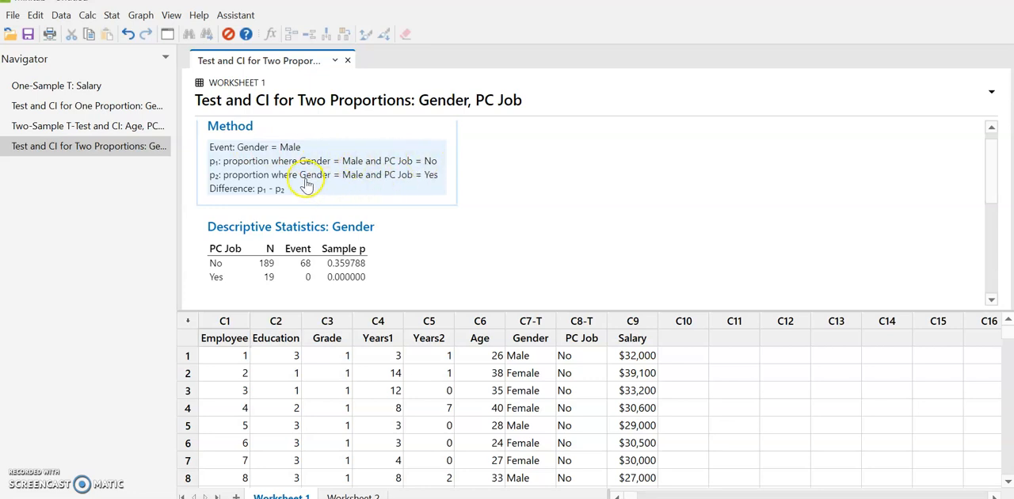
mouse_move(434, 178)
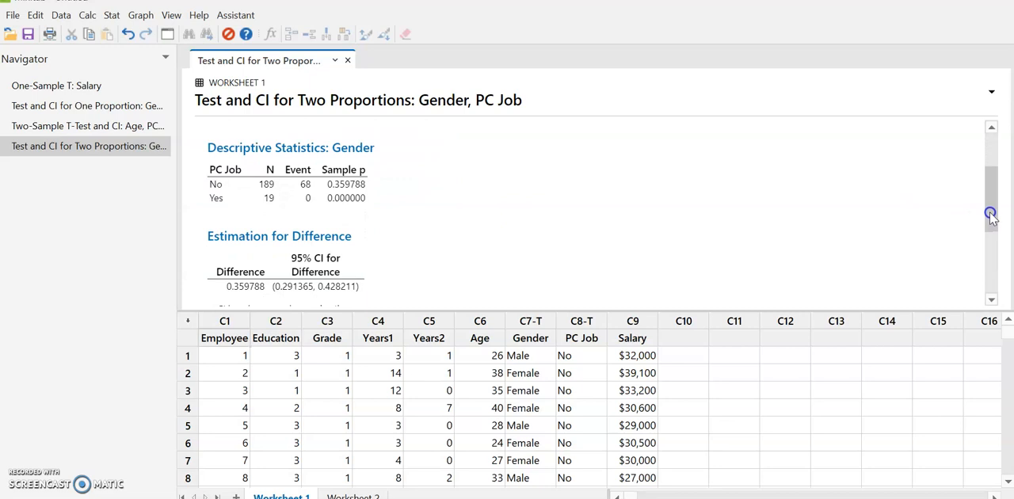
scroll("down", 3)
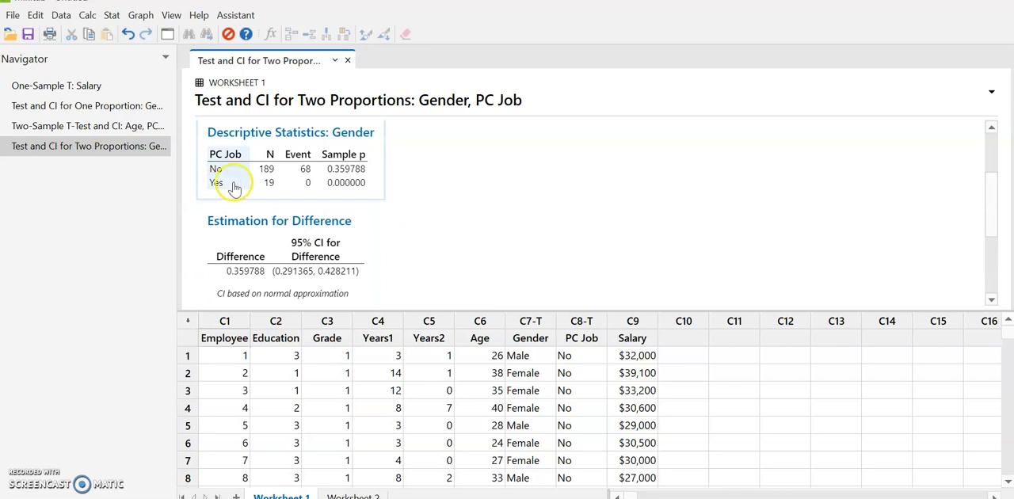
mouse_move(350, 193)
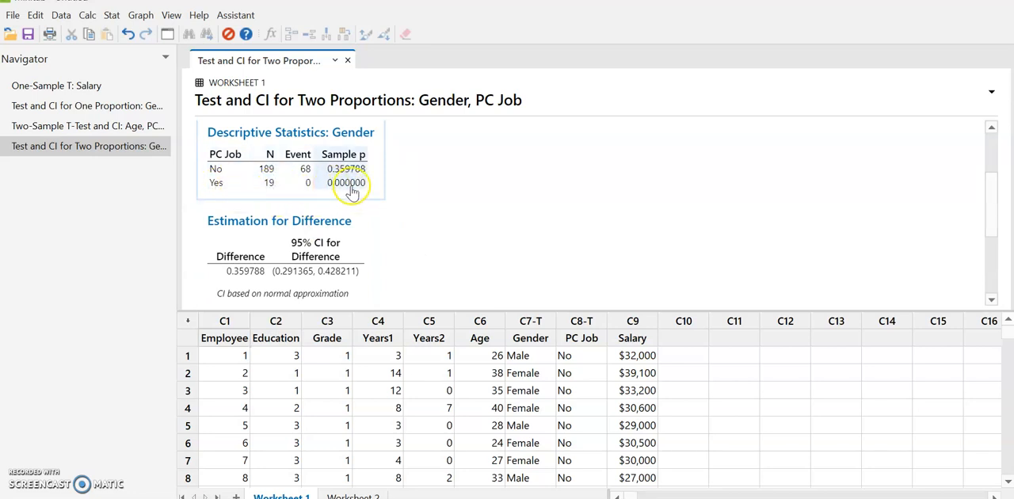
mouse_move(356, 190)
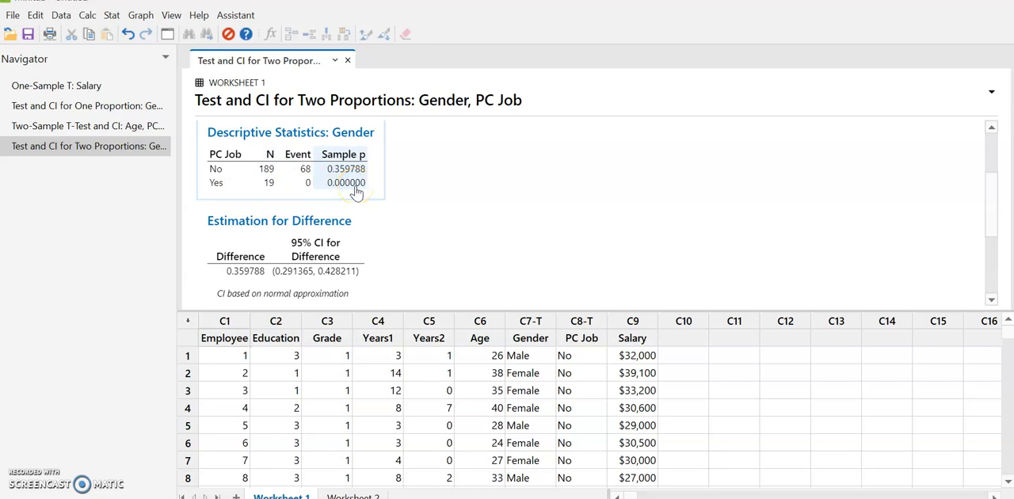
mouse_move(314, 187)
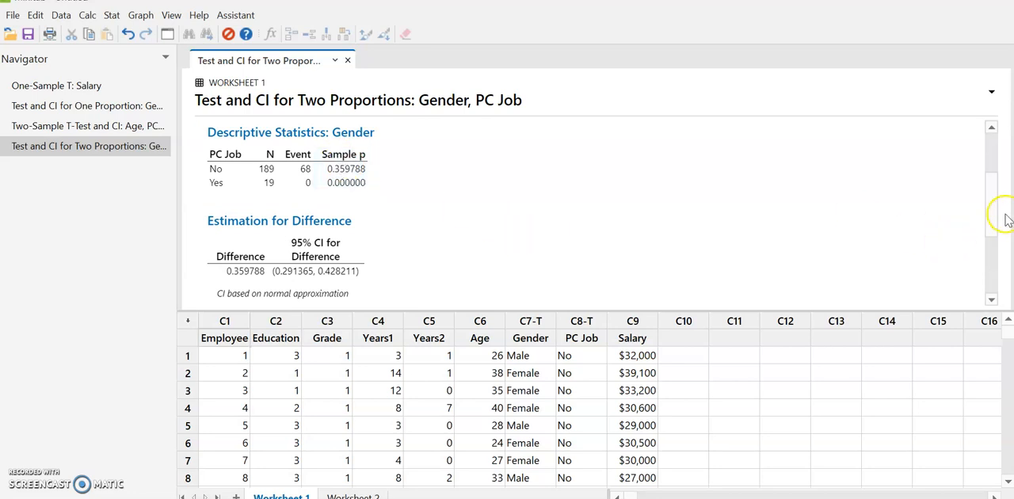
Step: Scroll to the second worksheet with the Female Salary and Male Salary columns
scroll("down", 3)
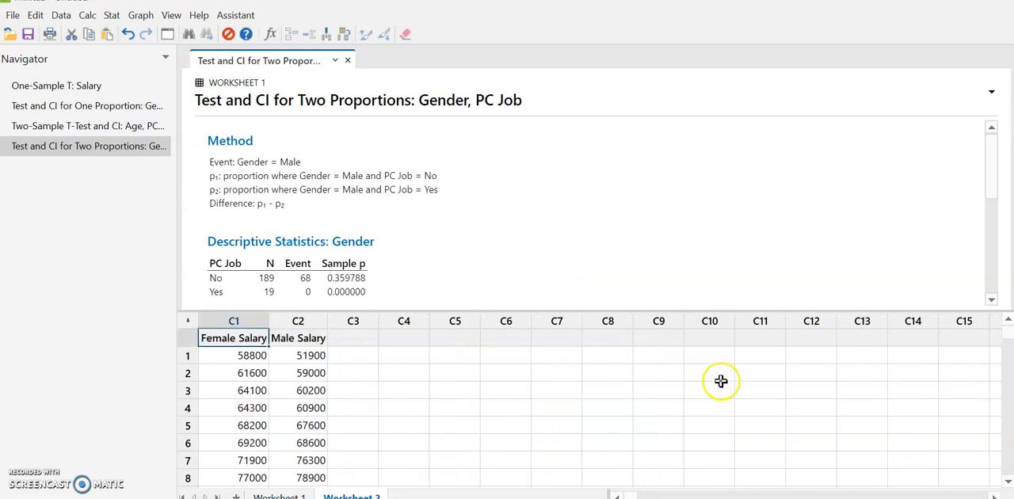
mouse_move(1008, 485)
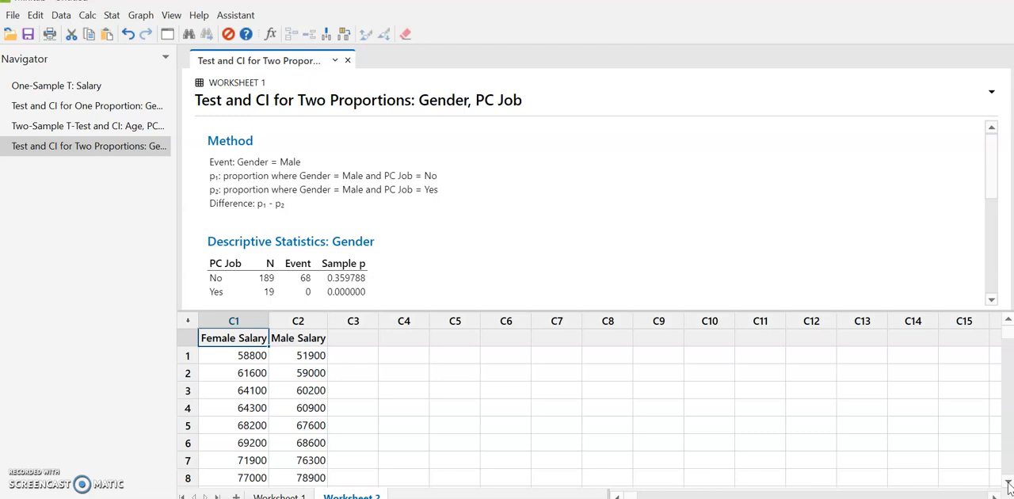
scroll("down", 3)
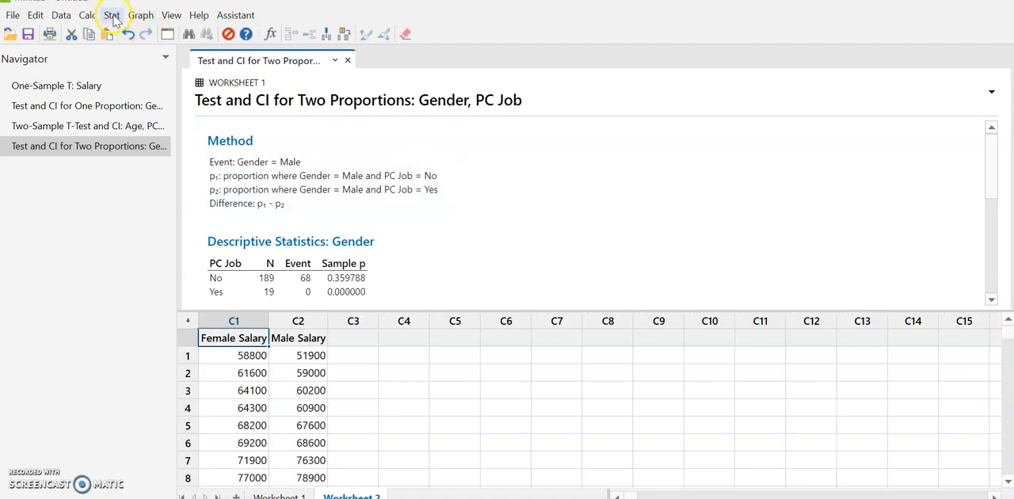
Step: Paired t with Female Salary and Male Salary in separate columns: difference -658, 95% CI (-3407, 2090)
left_click(111, 14)
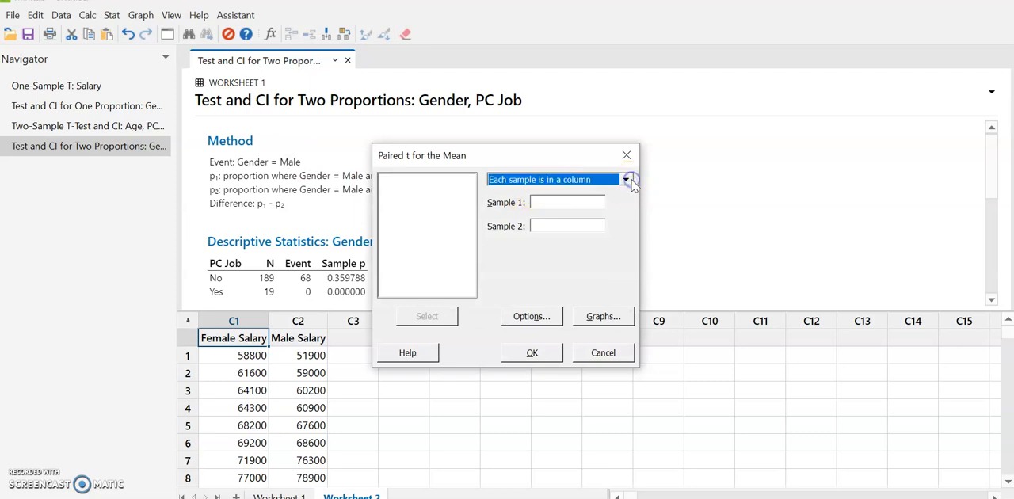
left_click(626, 179)
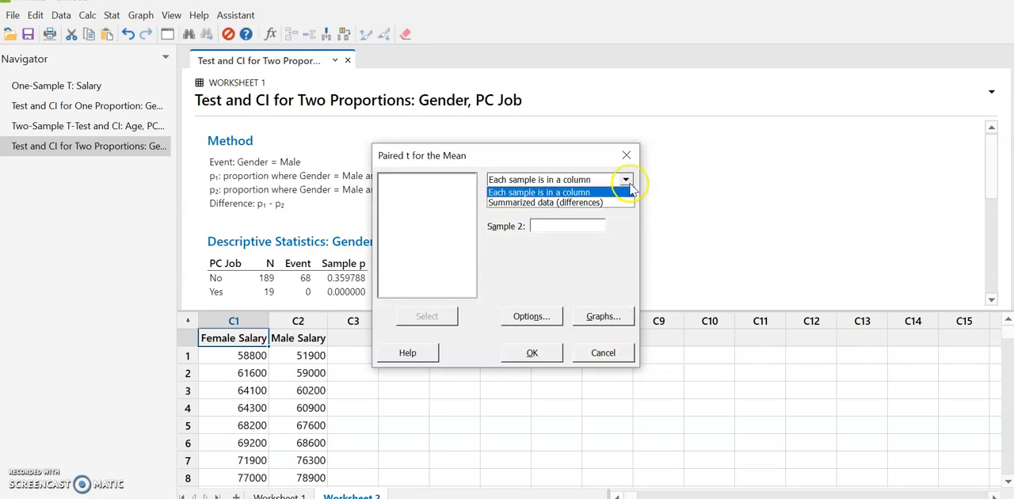
left_click(539, 193)
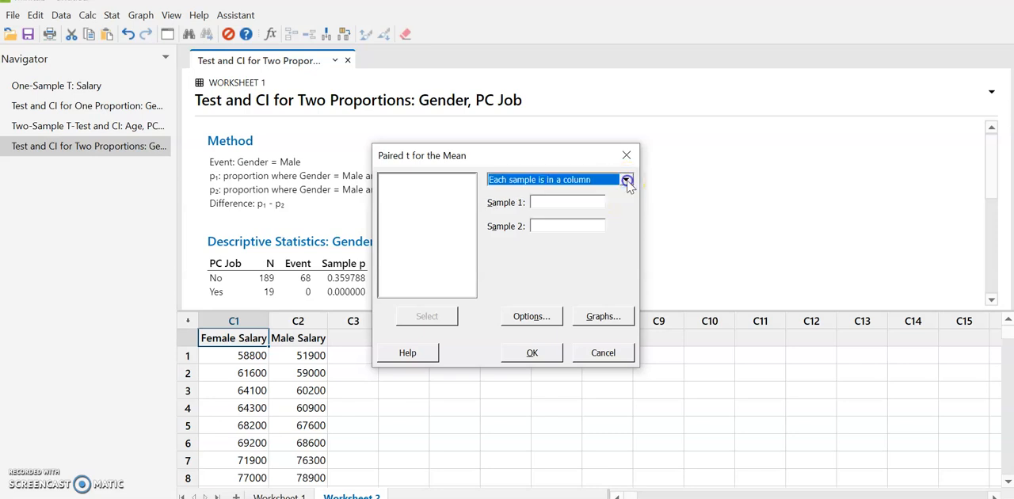
left_click(626, 179)
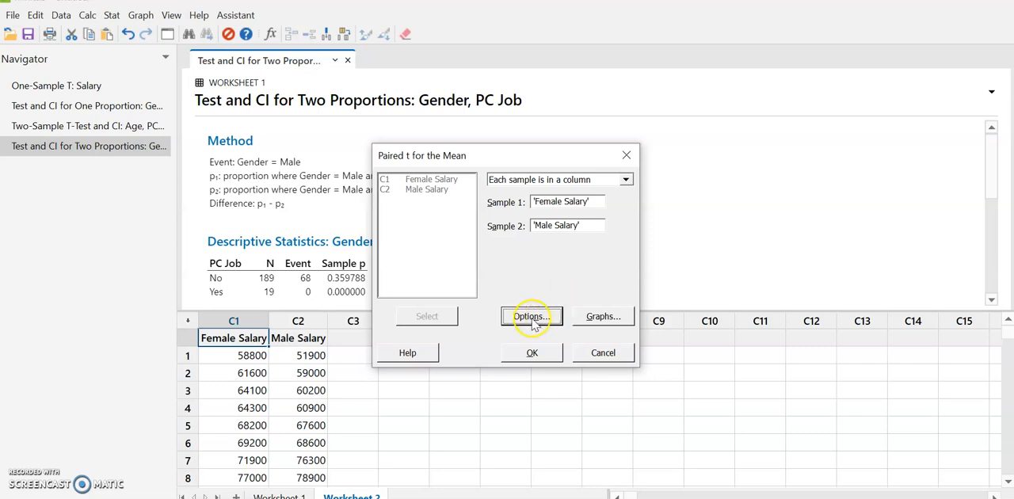
left_click(531, 317)
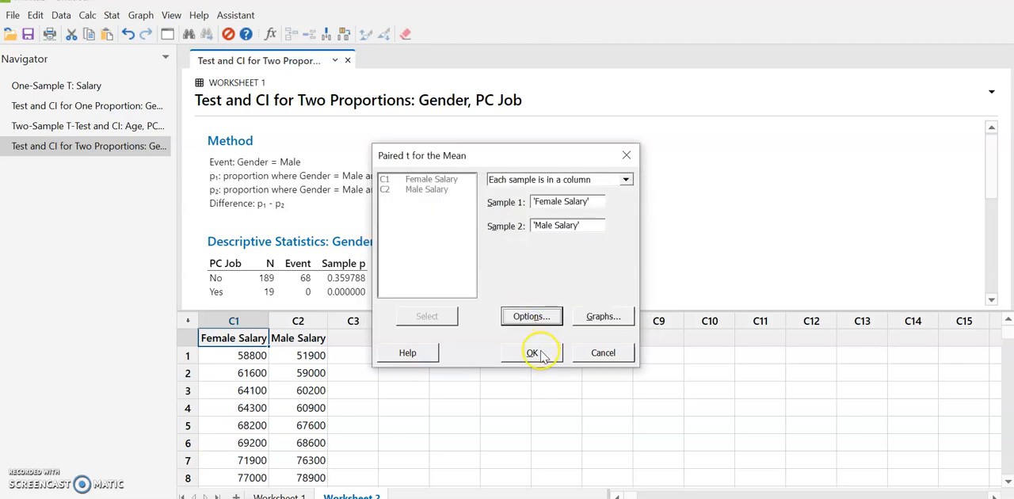
left_click(533, 352)
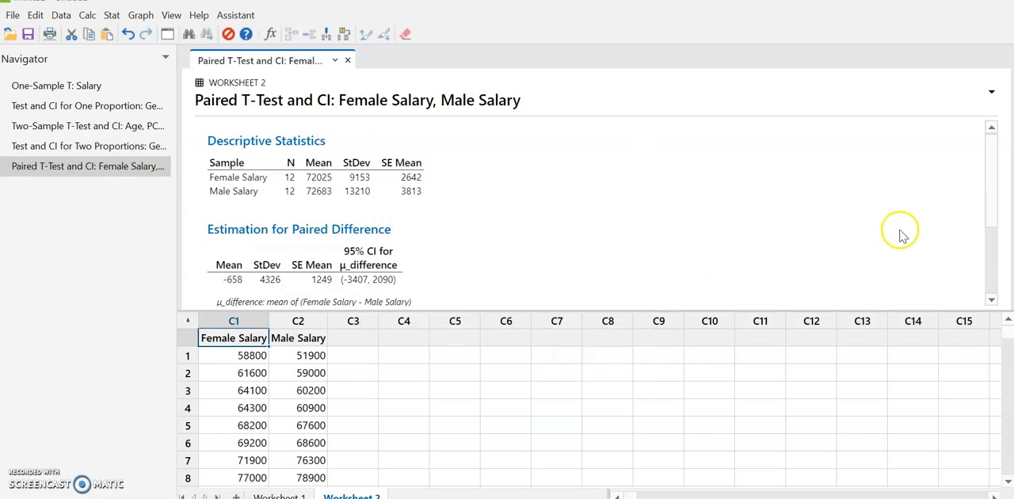